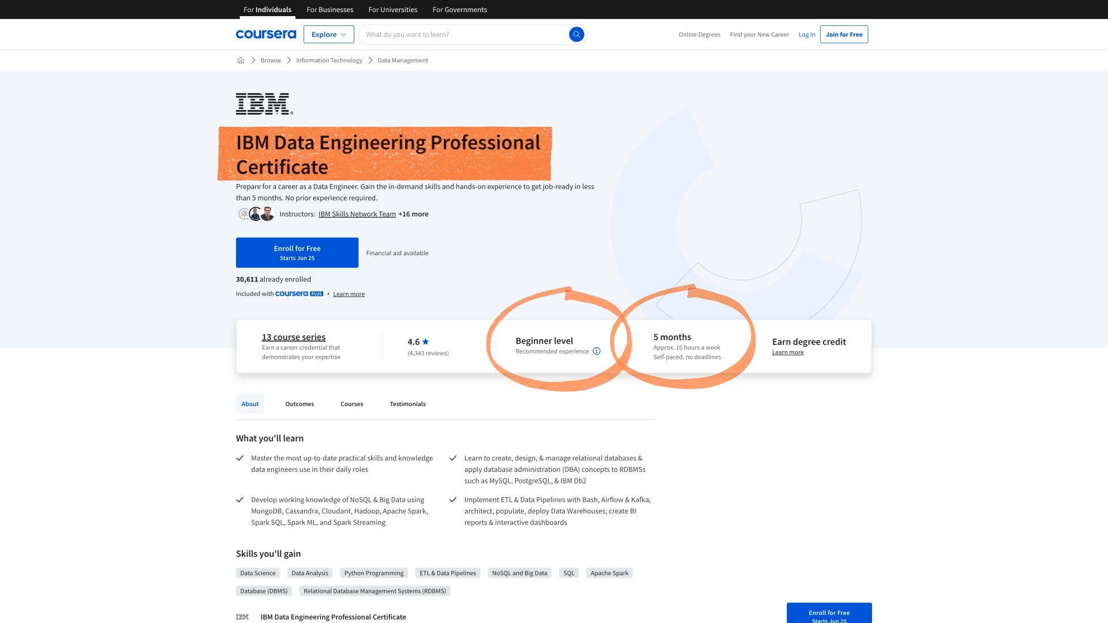
Scroll down the IBM certificate page through its 13-course series list.
{"action": "scroll", "scroll_direction": "down", "scroll_amount": 3}
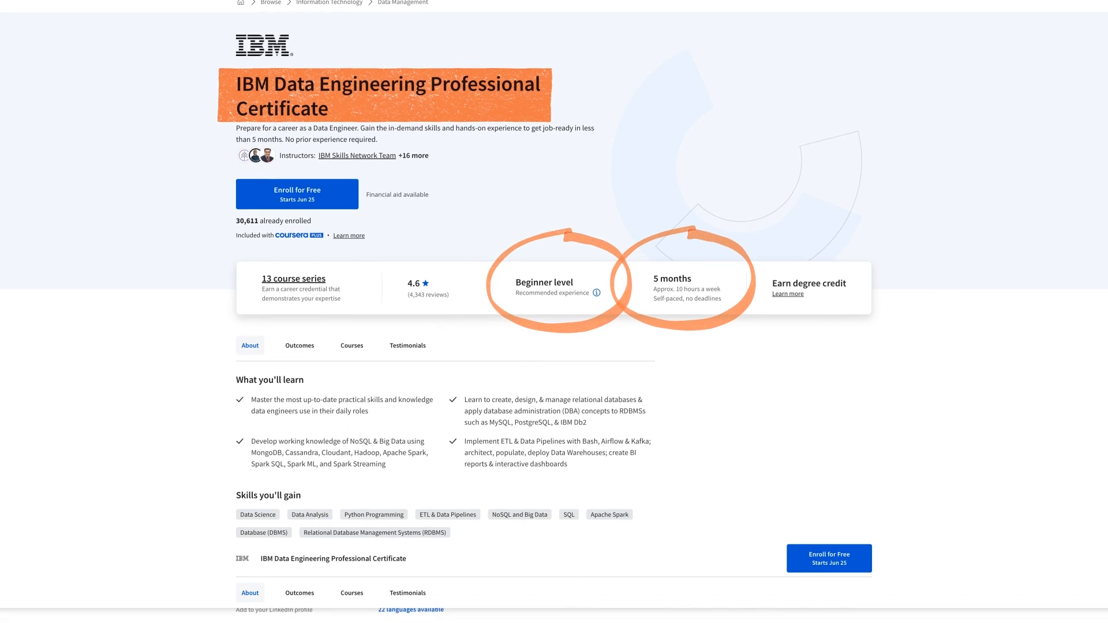
{"action": "scroll", "scroll_direction": "down", "scroll_amount": 3}
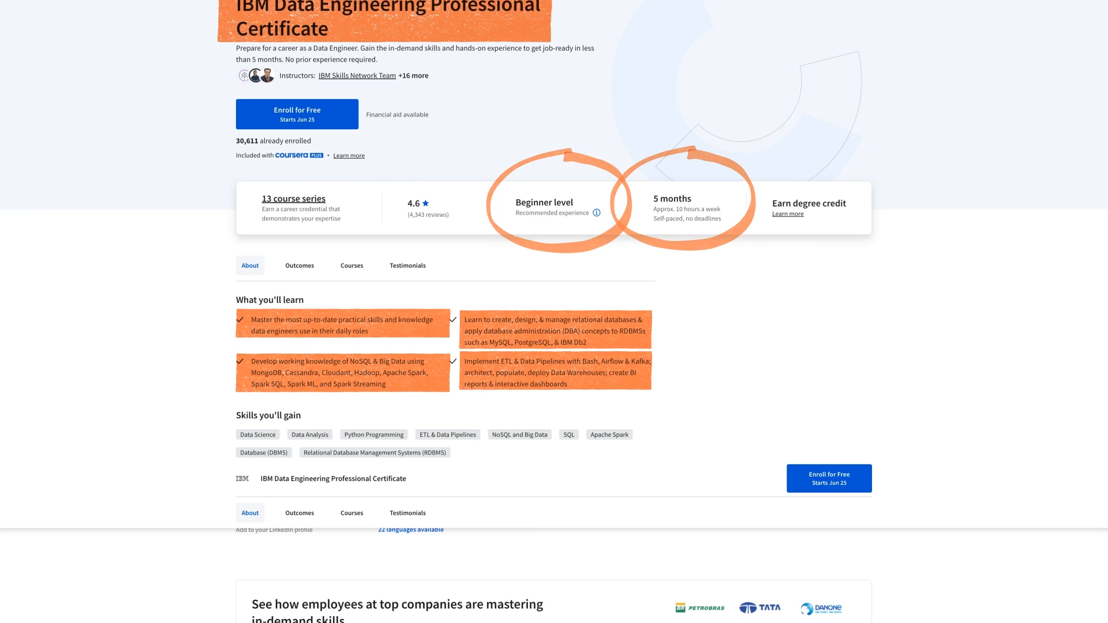
{"action": "scroll", "scroll_direction": "down", "scroll_amount": 3}
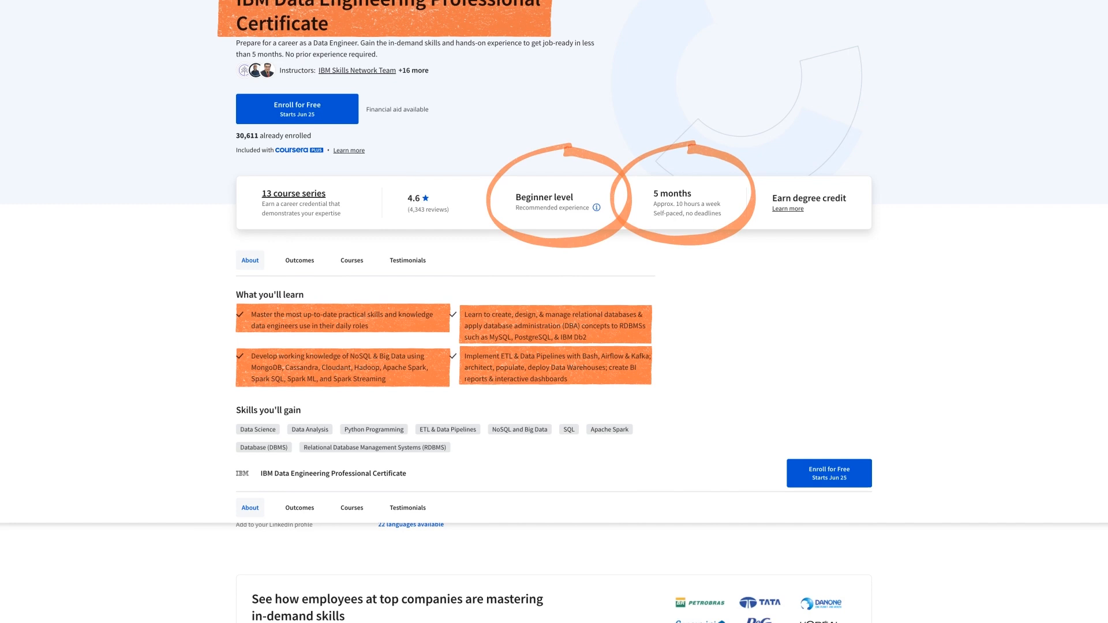
{"action": "scroll", "scroll_direction": "down", "scroll_amount": 3}
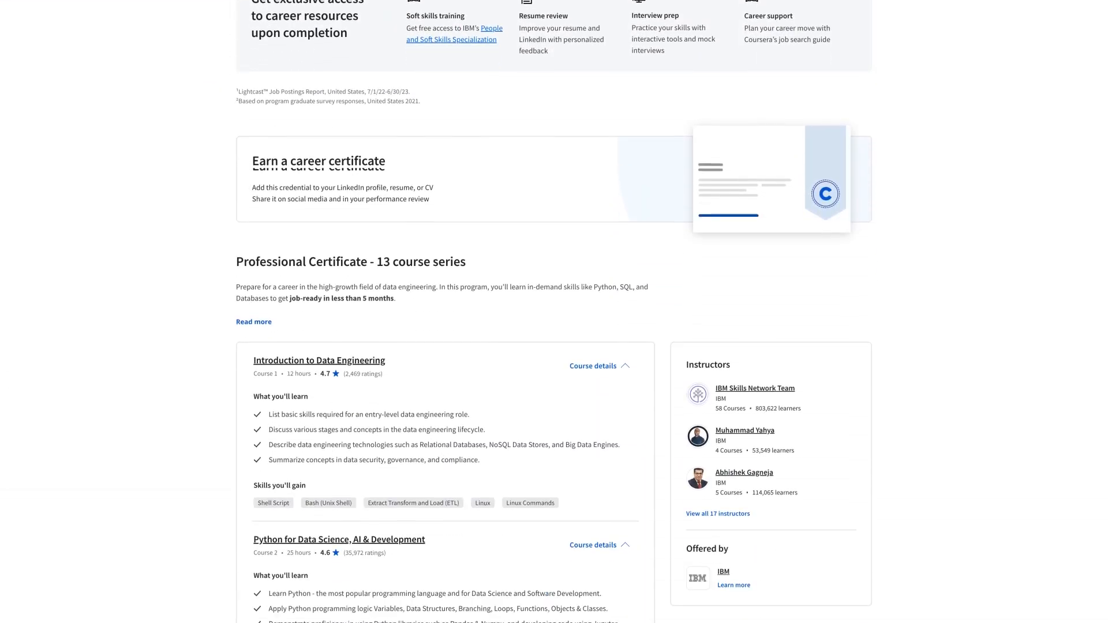
{"action": "scroll", "scroll_direction": "down", "scroll_amount": 3}
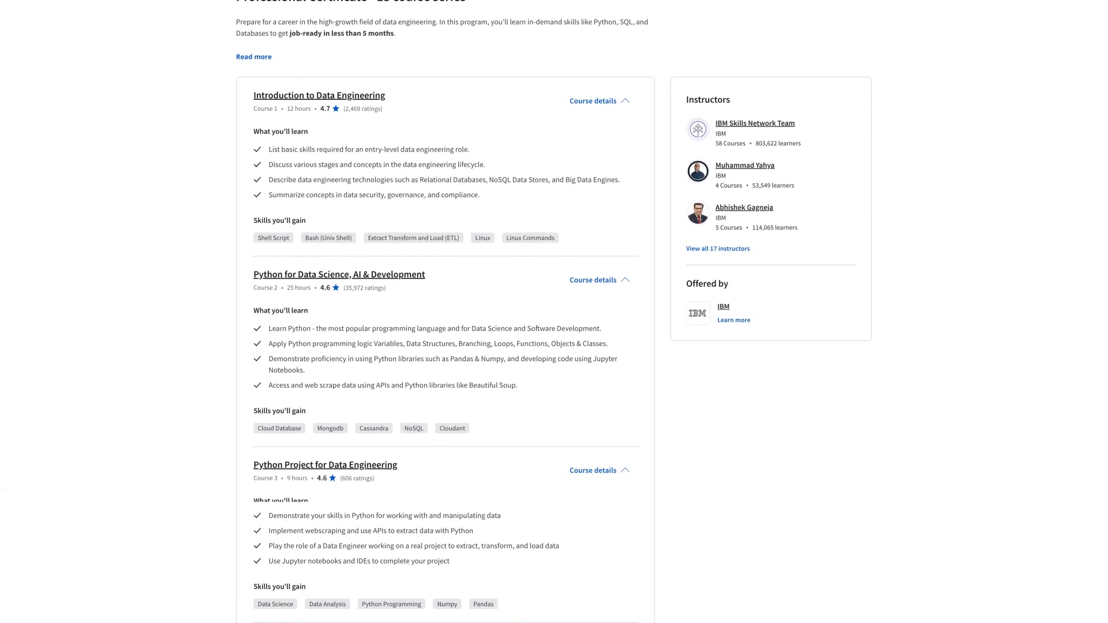
{"action": "scroll", "scroll_direction": "down", "scroll_amount": 3}
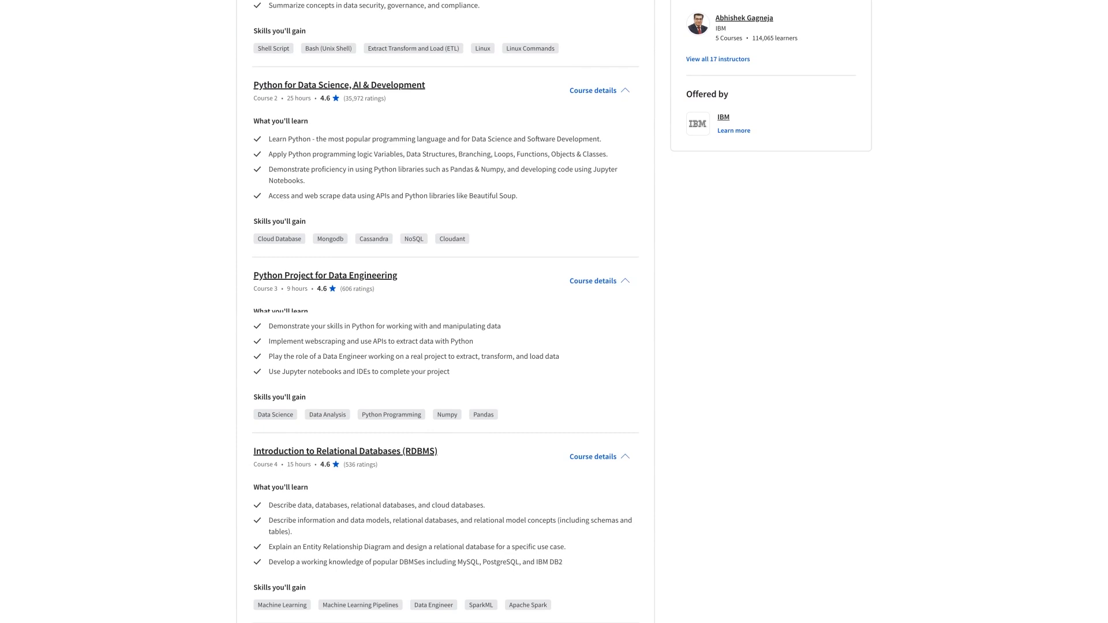
{"action": "scroll", "scroll_direction": "down", "scroll_amount": 3}
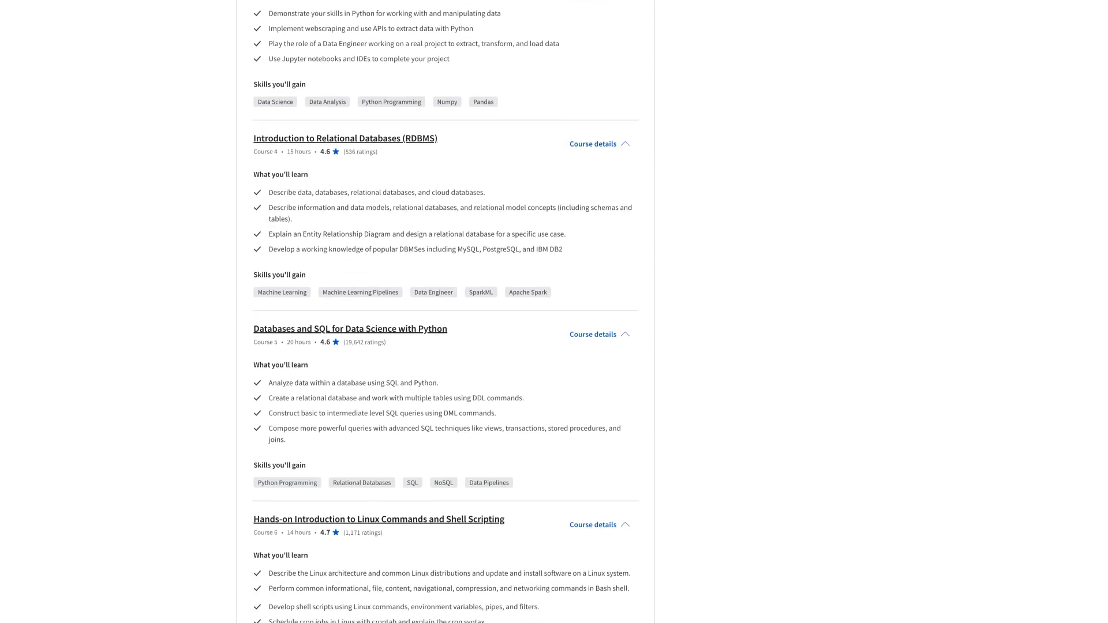
{"action": "scroll", "scroll_direction": "down", "scroll_amount": 3}
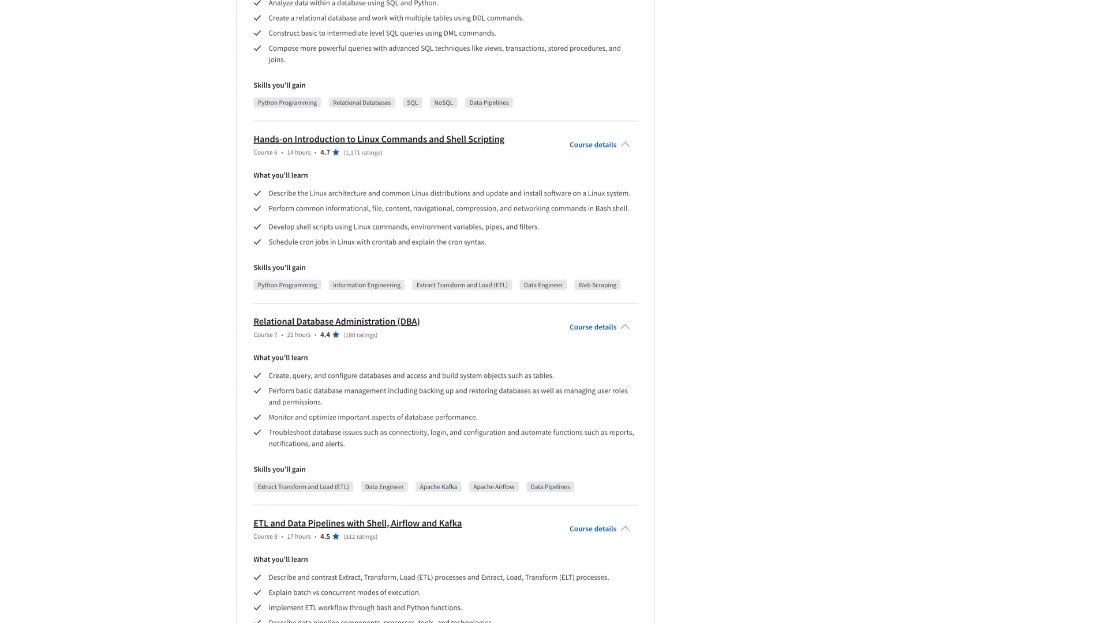
{"action": "scroll", "scroll_direction": "down", "scroll_amount": 3}
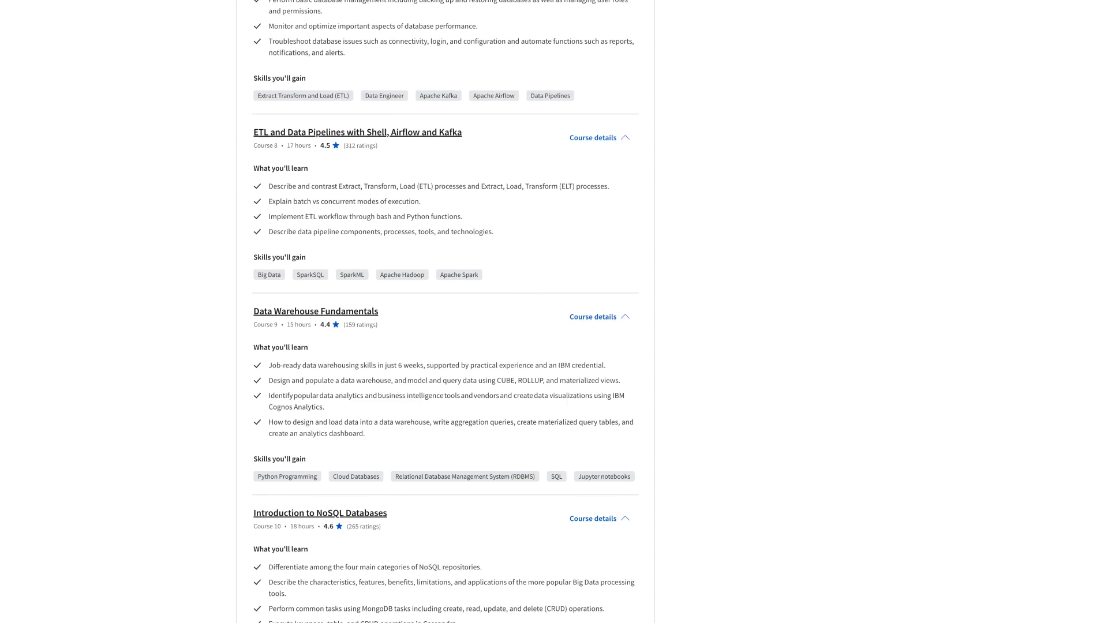
{"action": "scroll", "scroll_direction": "down", "scroll_amount": 3}
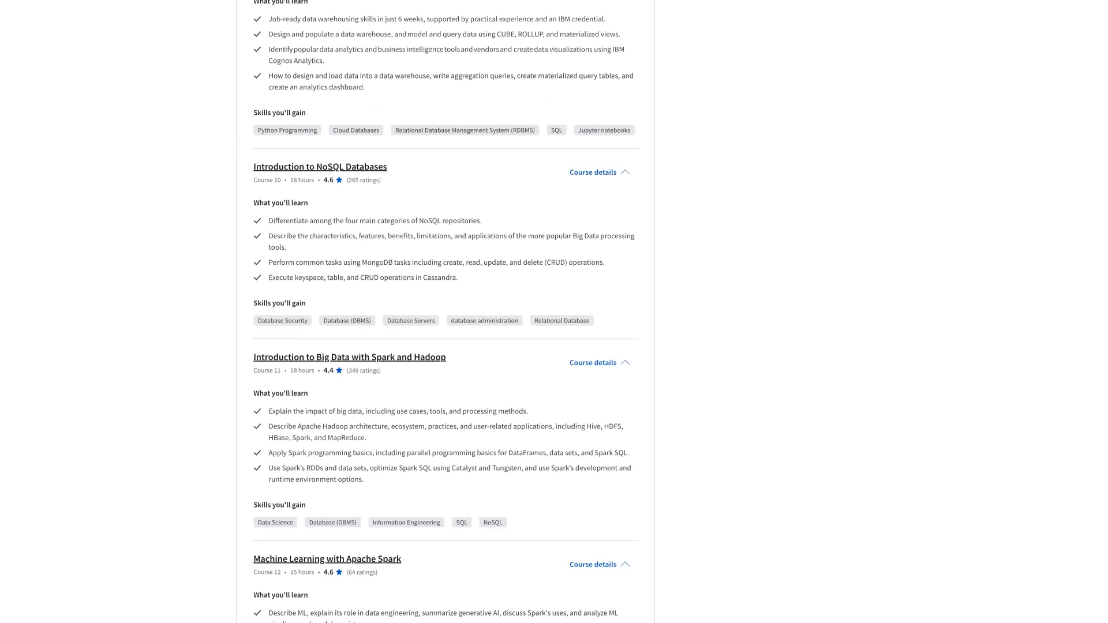
{"action": "scroll", "scroll_direction": "down", "scroll_amount": 3}
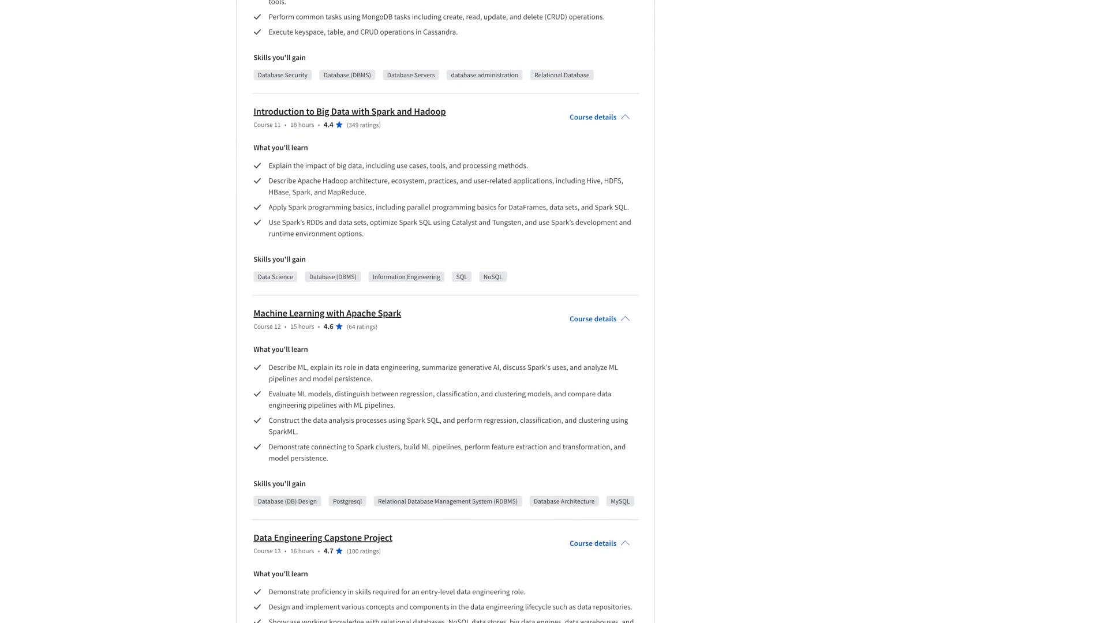
{"action": "scroll", "scroll_direction": "down", "scroll_amount": 3}
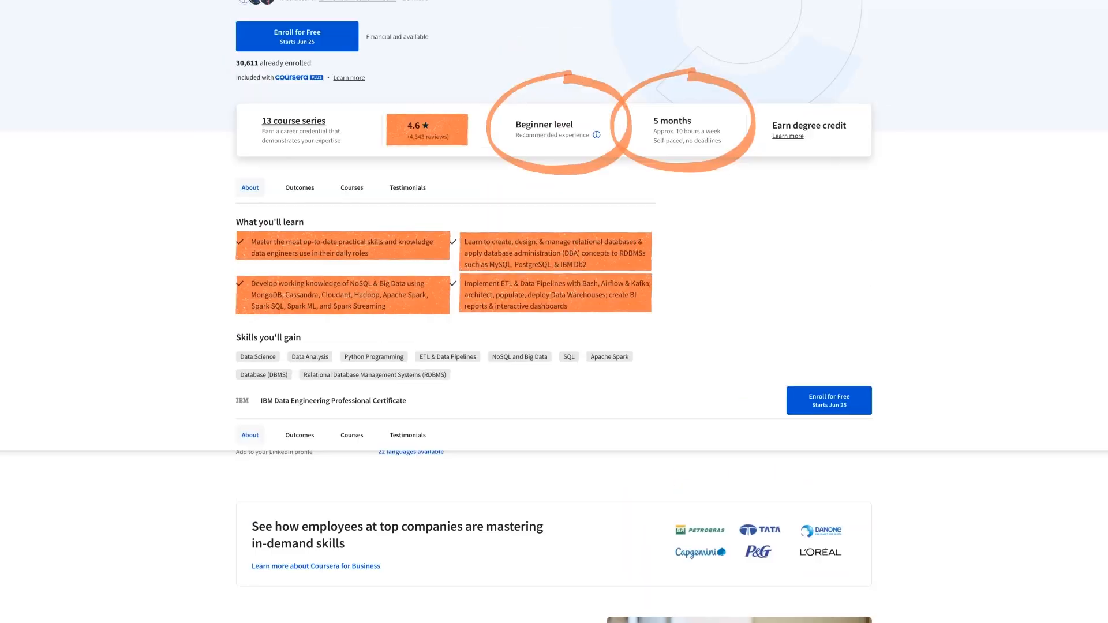
{"action": "scroll", "scroll_direction": "up", "scroll_amount": 3}
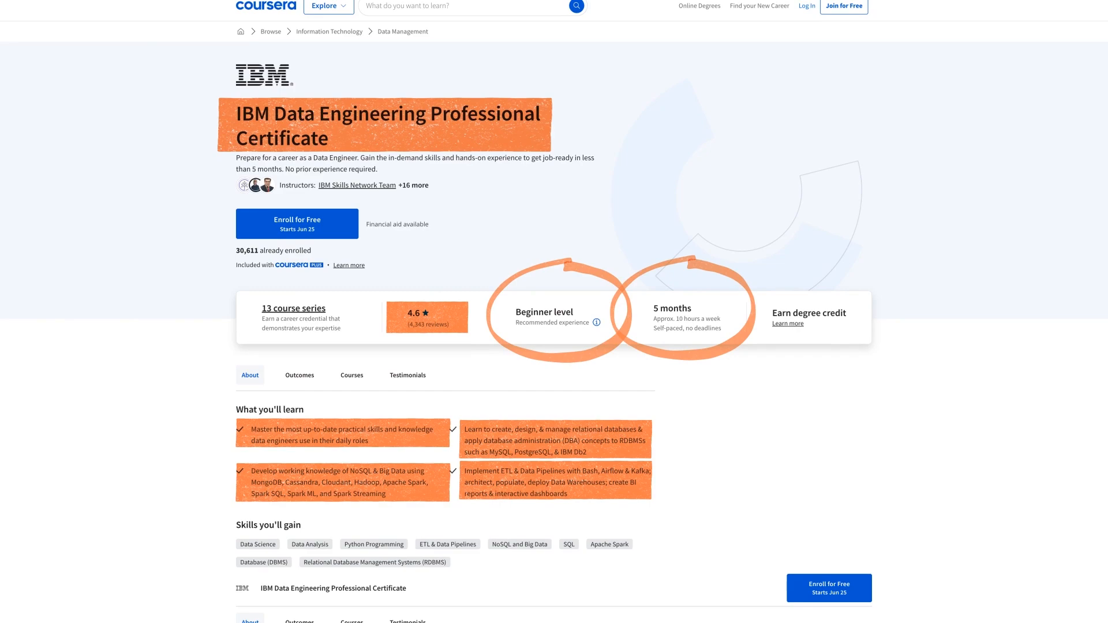
{"action": "scroll", "scroll_direction": "down", "scroll_amount": 3}
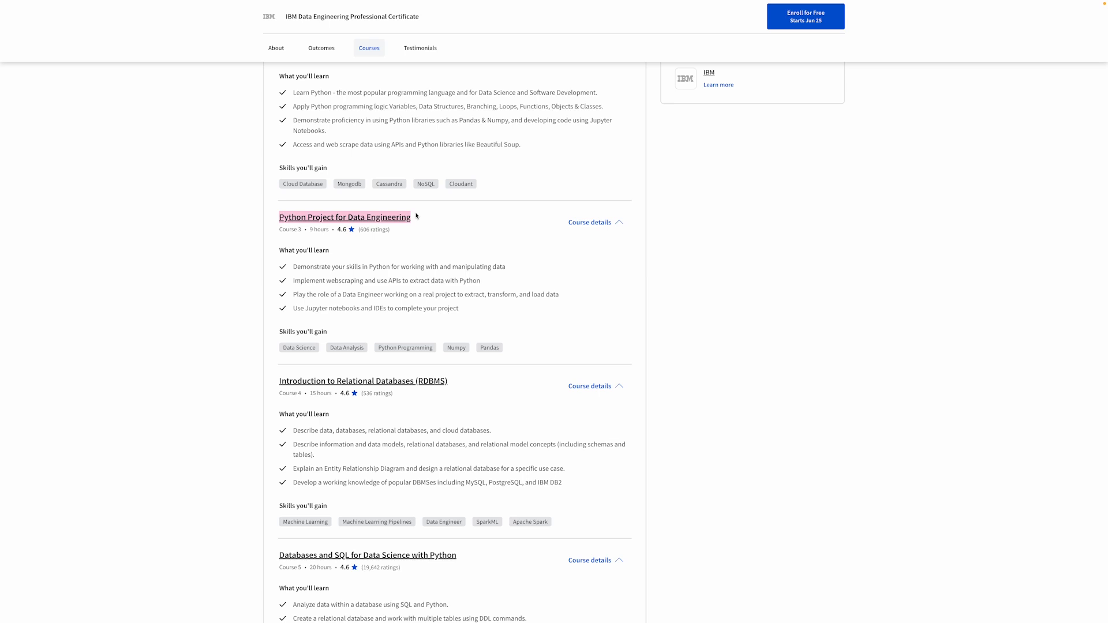
{"action": "scroll", "scroll_direction": "down", "scroll_amount": 3}
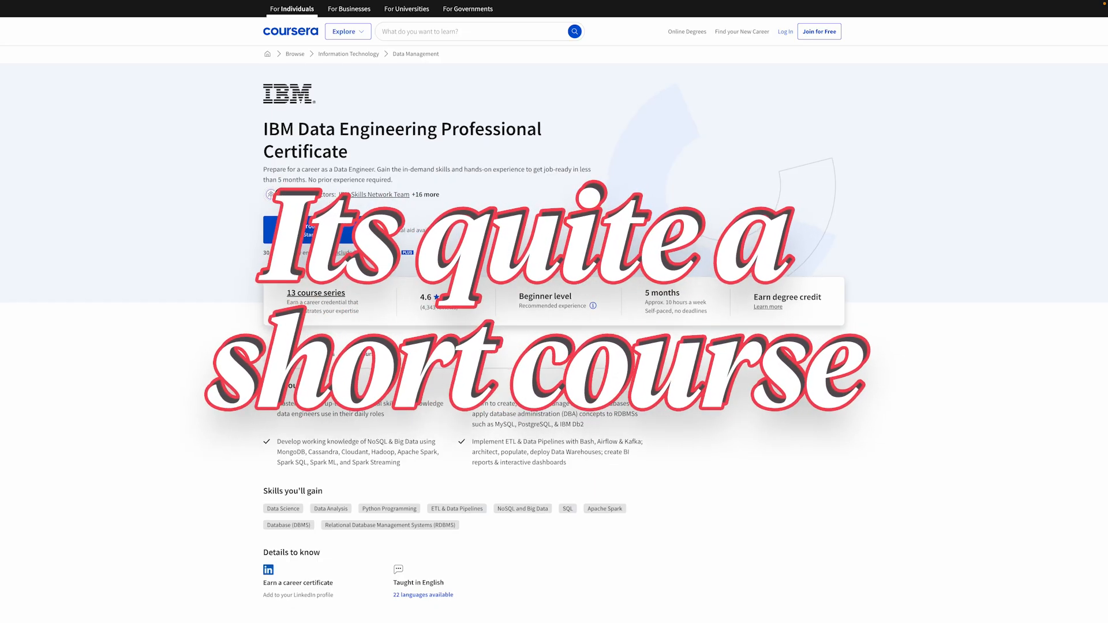
{"action": "scroll", "scroll_direction": "down", "scroll_amount": 3}
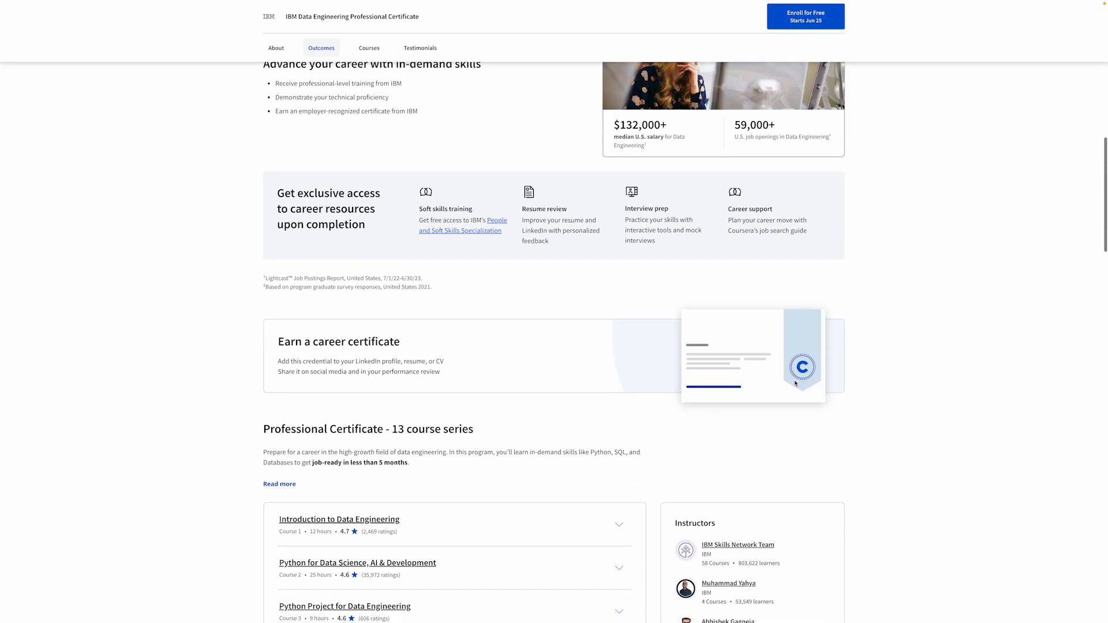
{"action": "scroll", "scroll_direction": "down", "scroll_amount": 3}
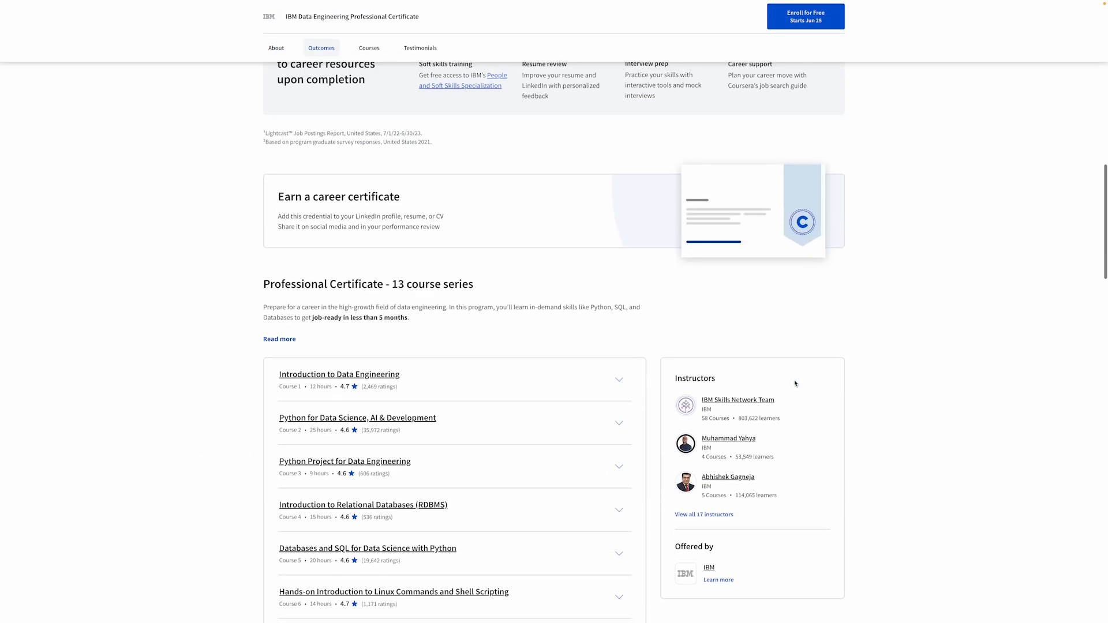
Navigate to the Google Cloud Data Engineering, Big Data, and Machine Learning on GCP Specialization page.
{"action": "left_click", "coordinate": [368, 48]}
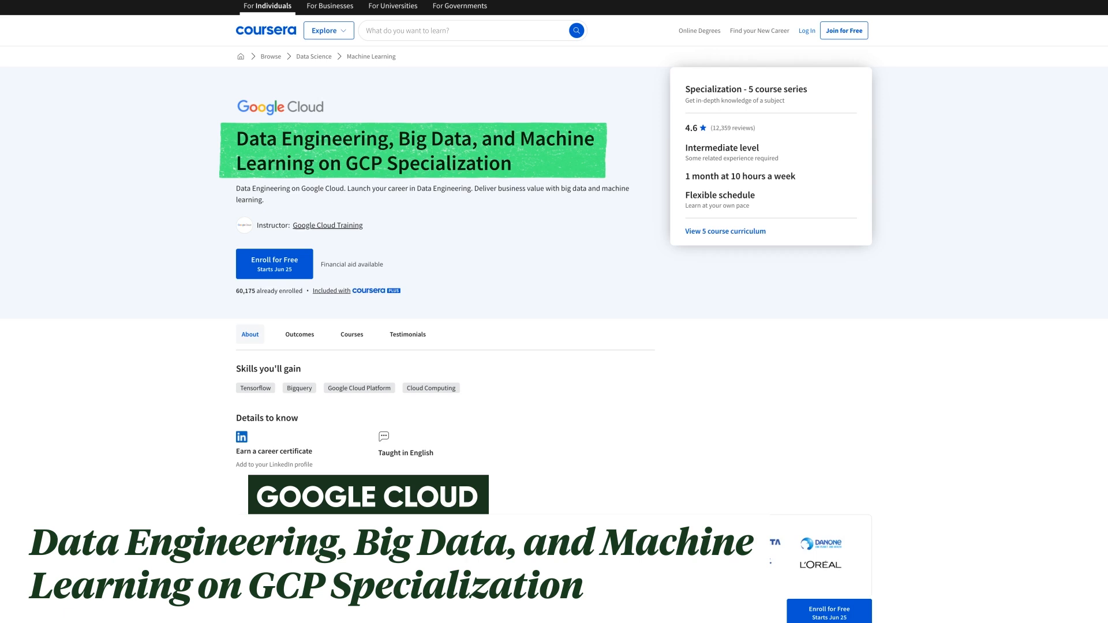
{"action": "scroll", "scroll_direction": "down", "scroll_amount": 3}
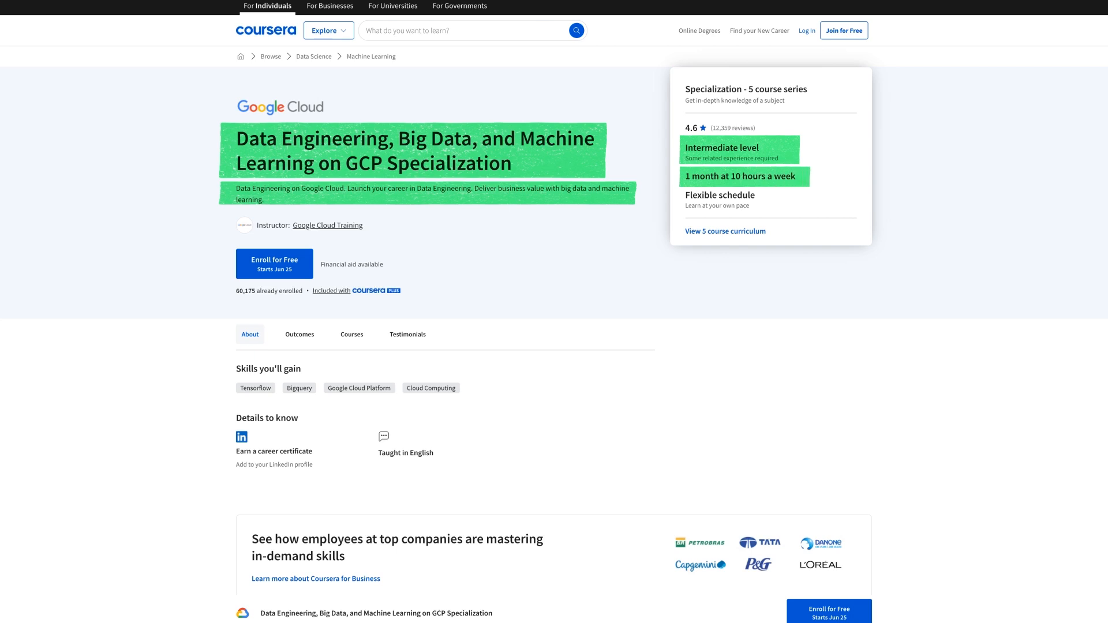
{"action": "scroll", "scroll_direction": "down", "scroll_amount": 3}
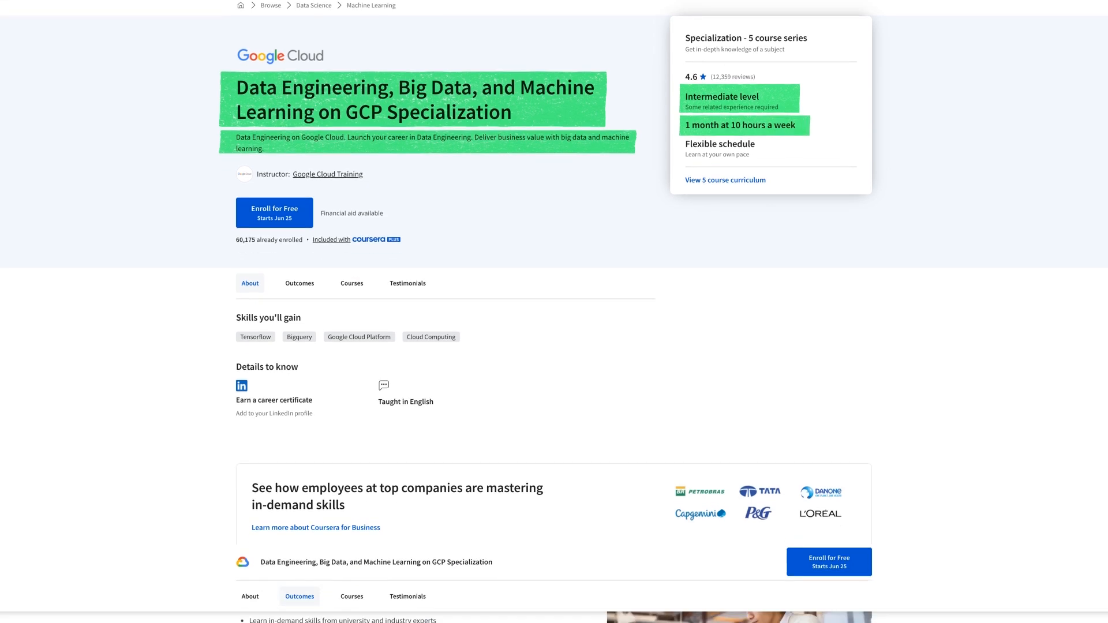
Scroll through the GCP Specialization's course list, courses two through five.
{"action": "scroll", "scroll_direction": "down", "scroll_amount": 3}
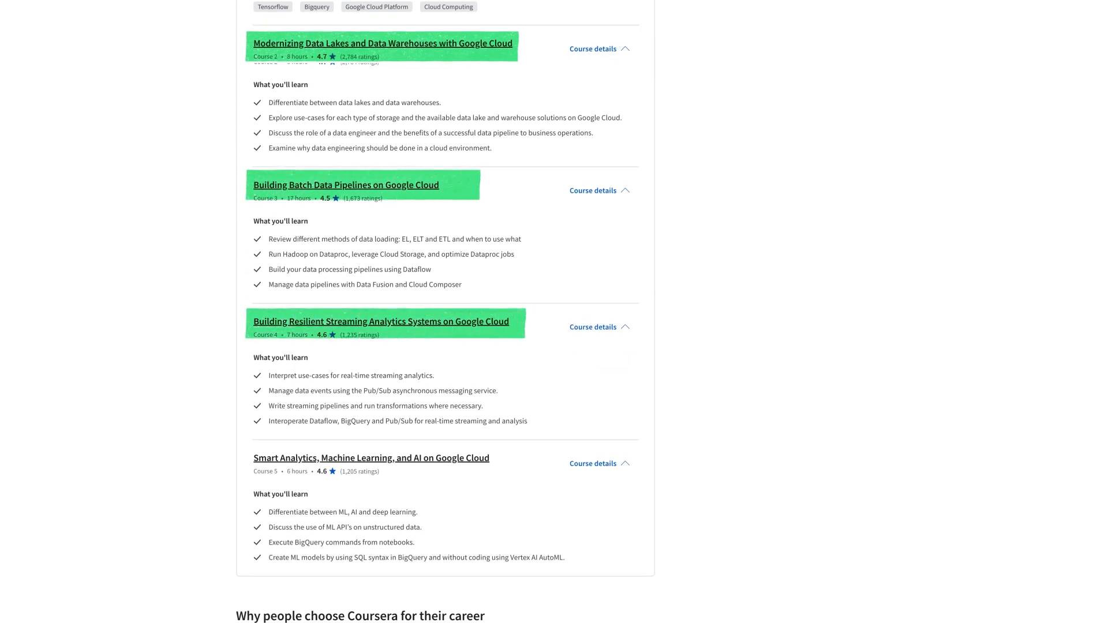
{"action": "scroll", "scroll_direction": "down", "scroll_amount": 3}
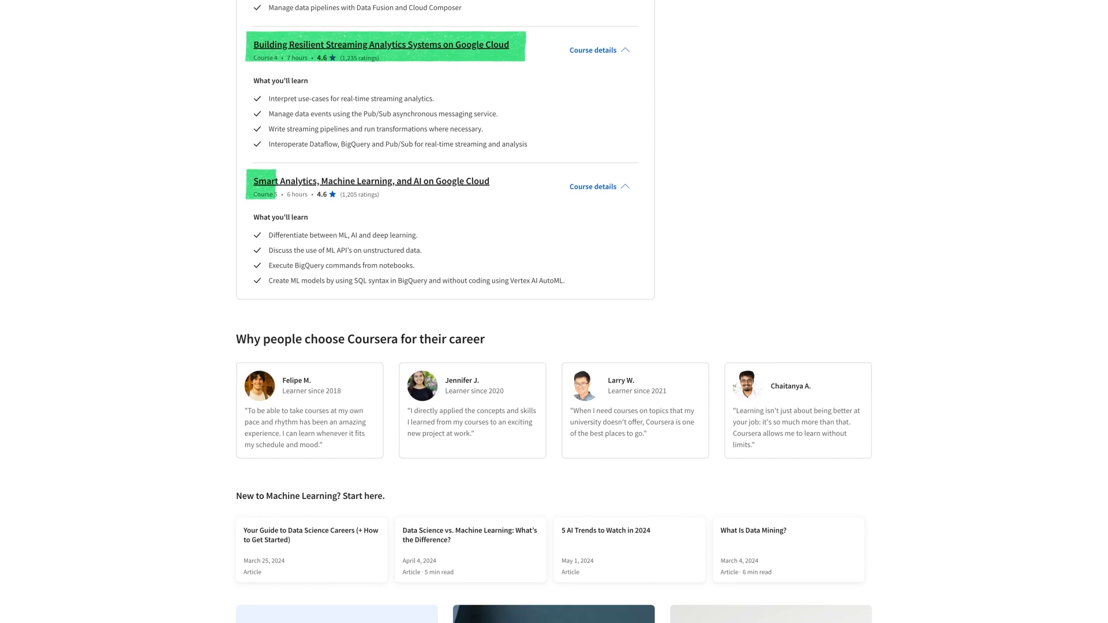
{"action": "mouse_move", "coordinate": [371, 181]}
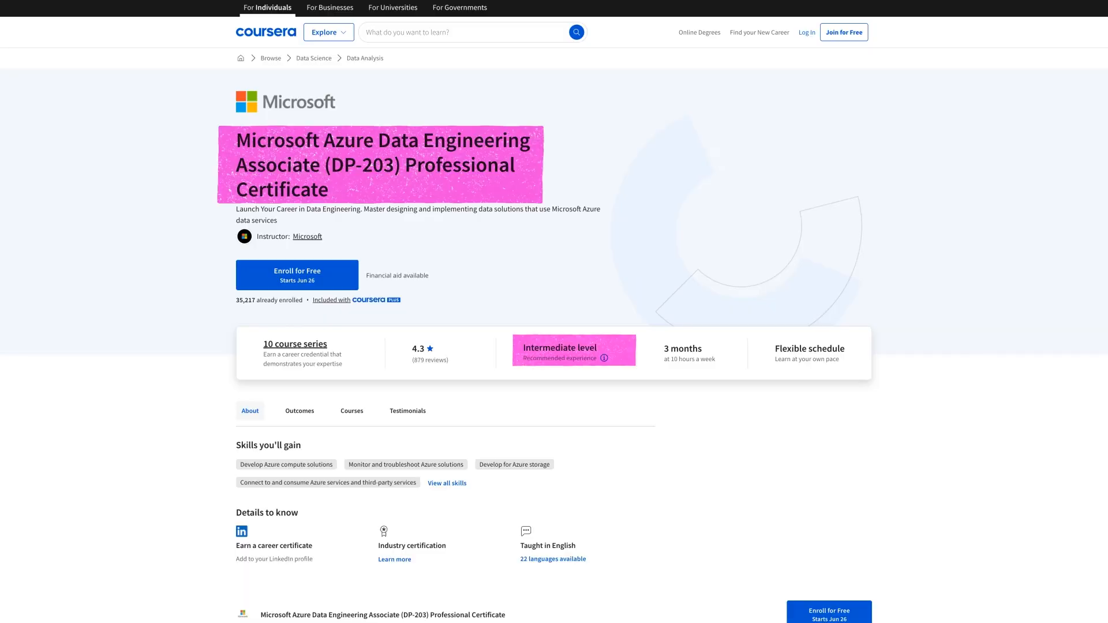
Check the DP-203 certificate's recommended experience level details and dismiss them.
{"action": "left_click", "coordinate": [603, 355]}
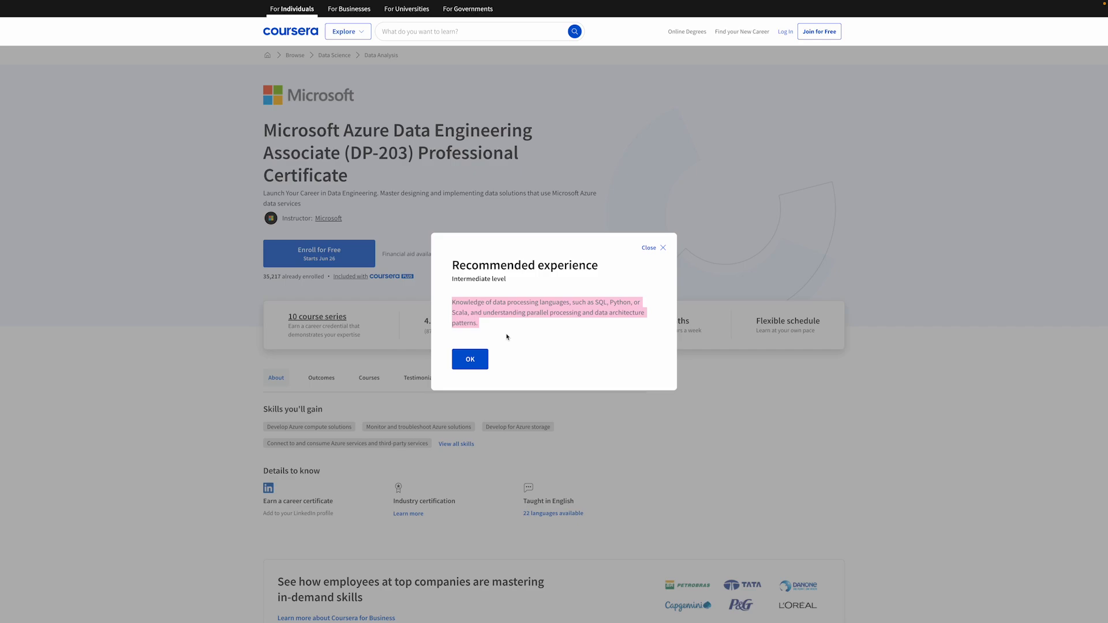
{"action": "left_click", "coordinate": [469, 358]}
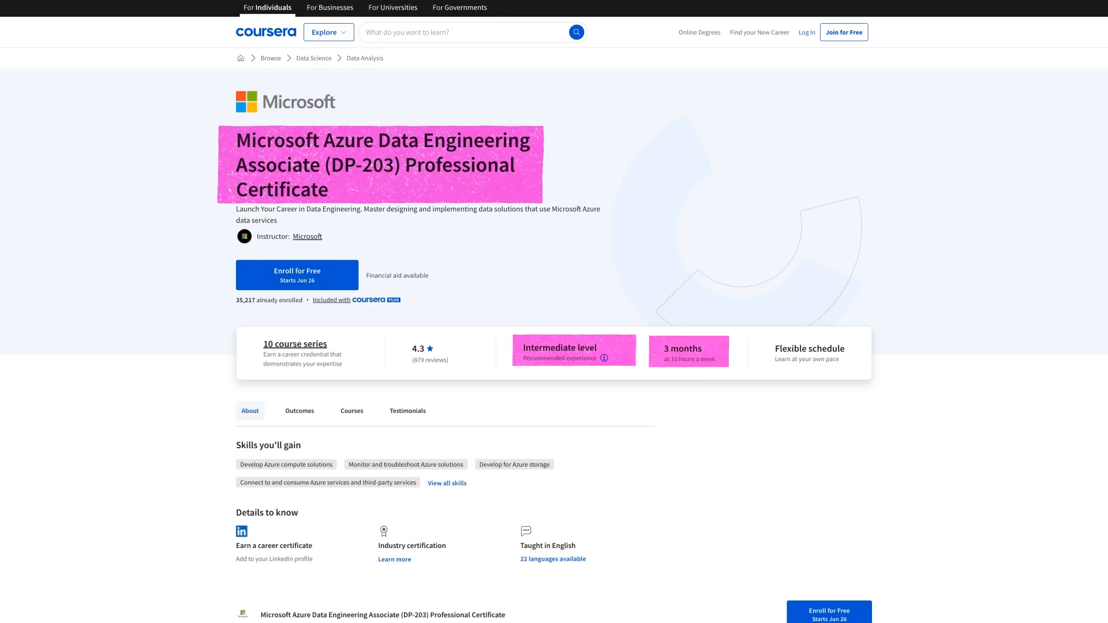
Scroll the ten-course series to 'Prepare for DP-203' and follow the link to the Microsoft Learn certification.
{"action": "scroll", "scroll_direction": "down", "scroll_amount": 3}
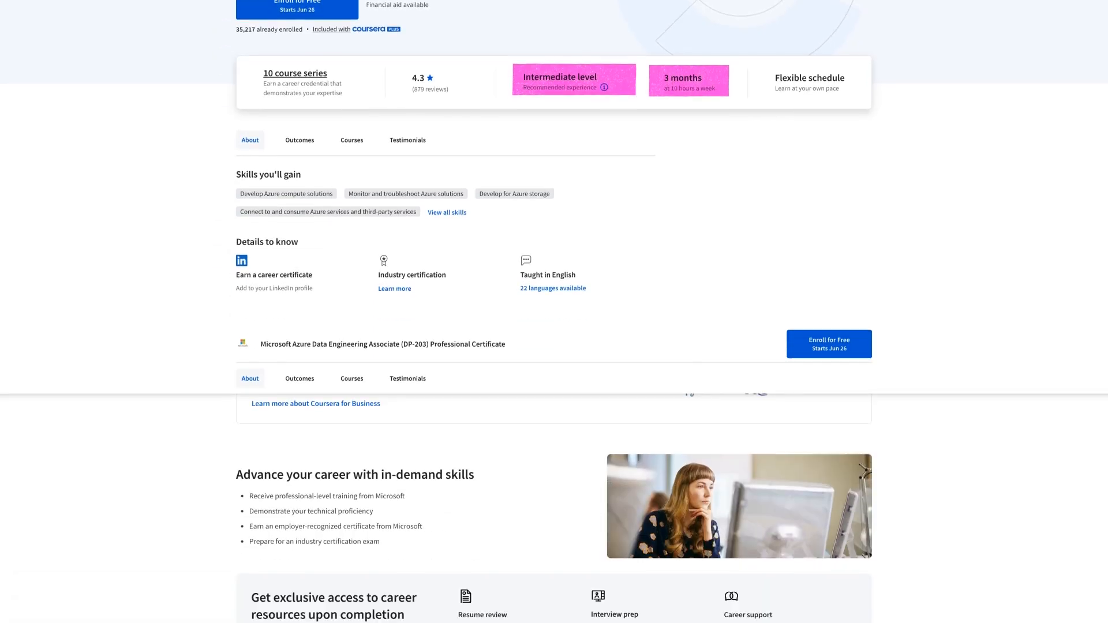
{"action": "scroll", "scroll_direction": "down", "scroll_amount": 3}
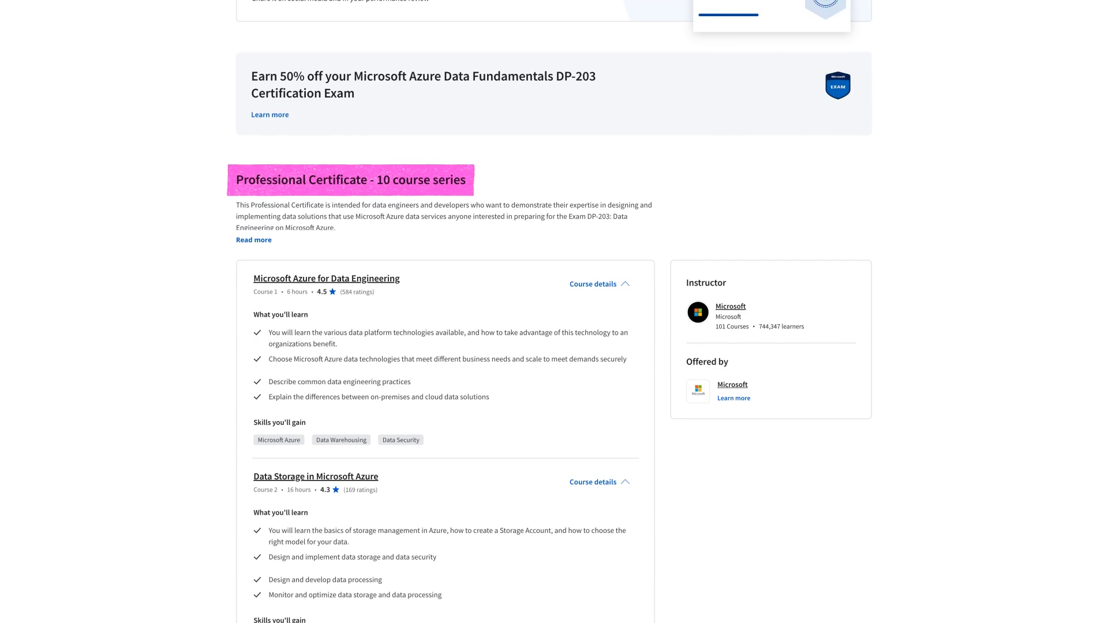
{"action": "scroll", "scroll_direction": "down", "scroll_amount": 3}
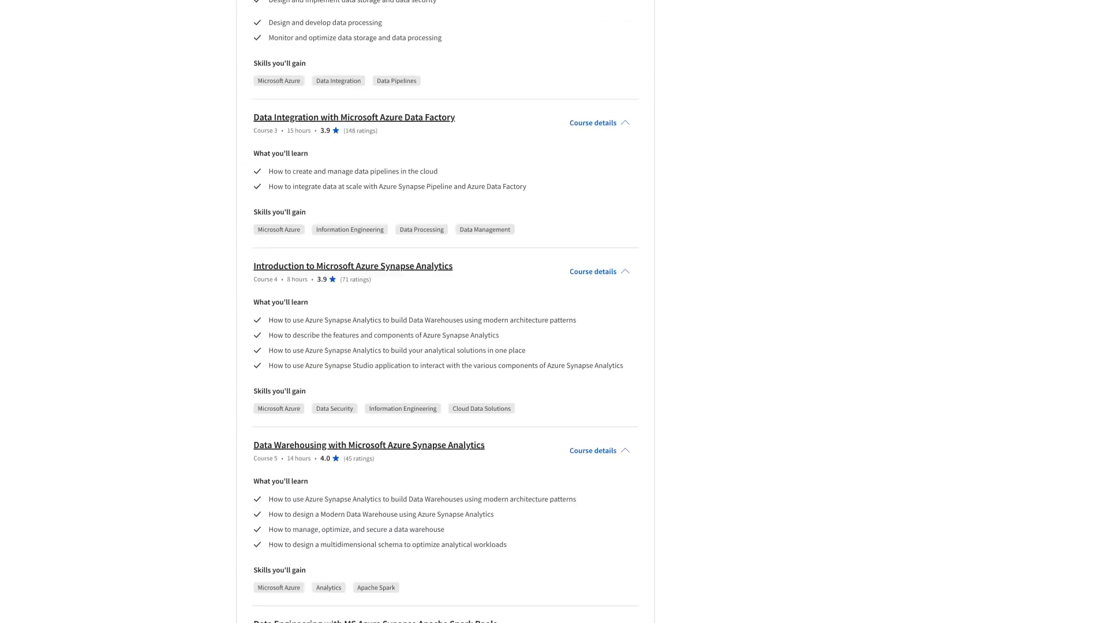
{"action": "scroll", "scroll_direction": "down", "scroll_amount": 3}
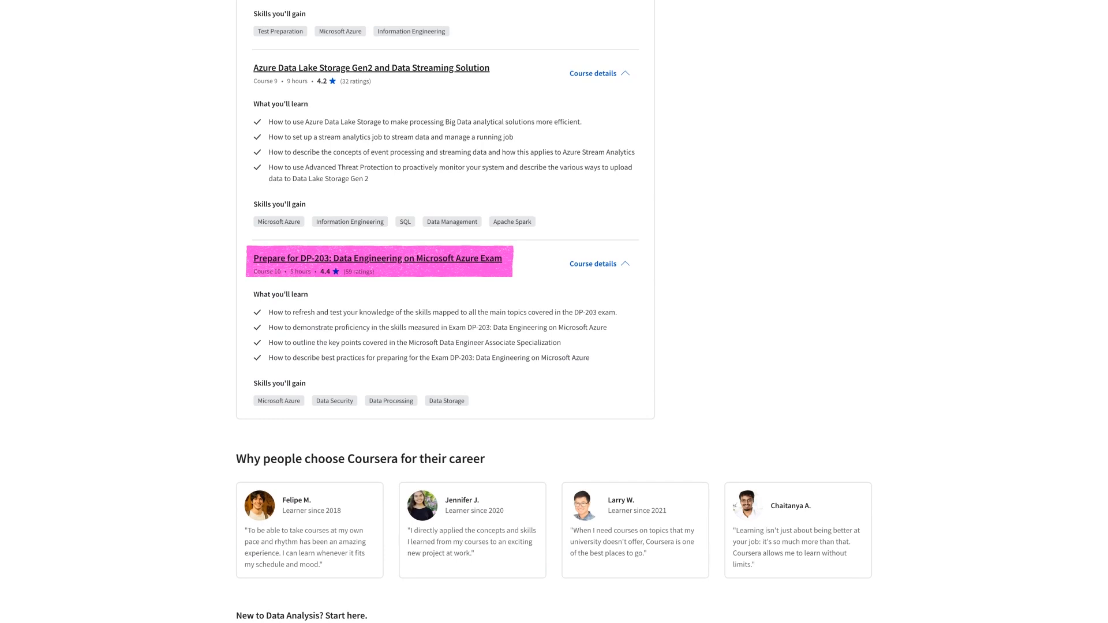
{"action": "left_click", "coordinate": [377, 257]}
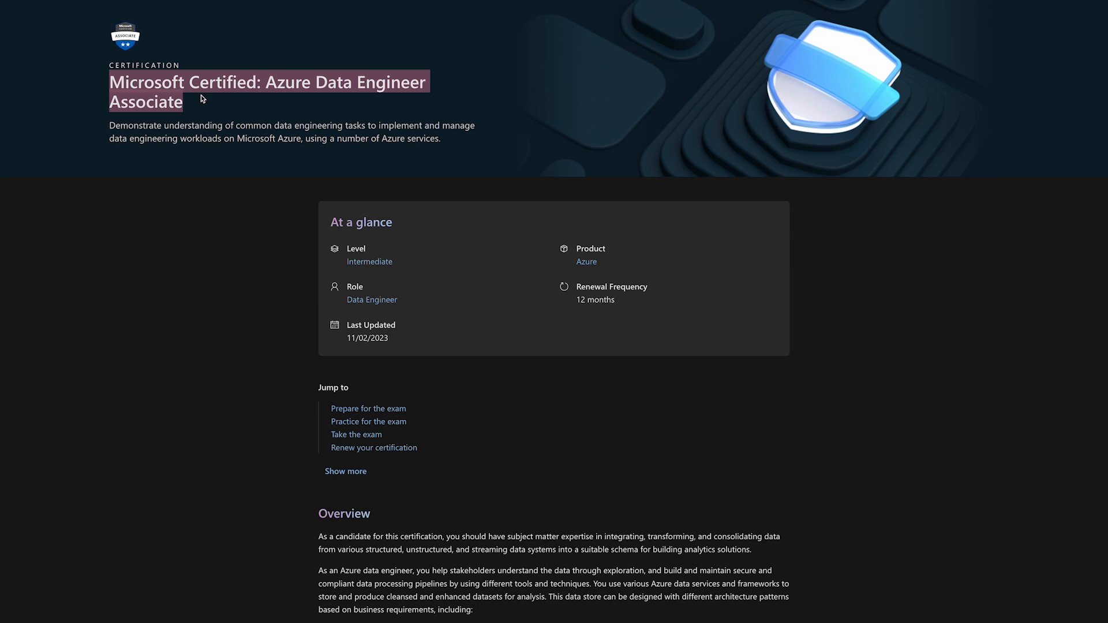
{"action": "mouse_move", "coordinate": [204, 112]}
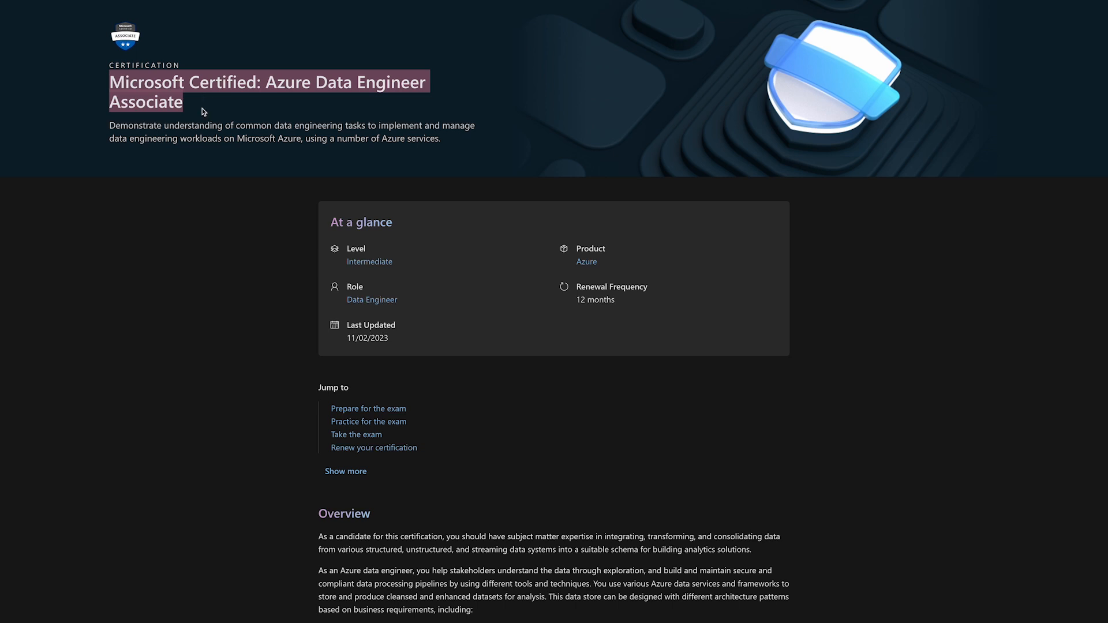
{"action": "mouse_move", "coordinate": [212, 115]}
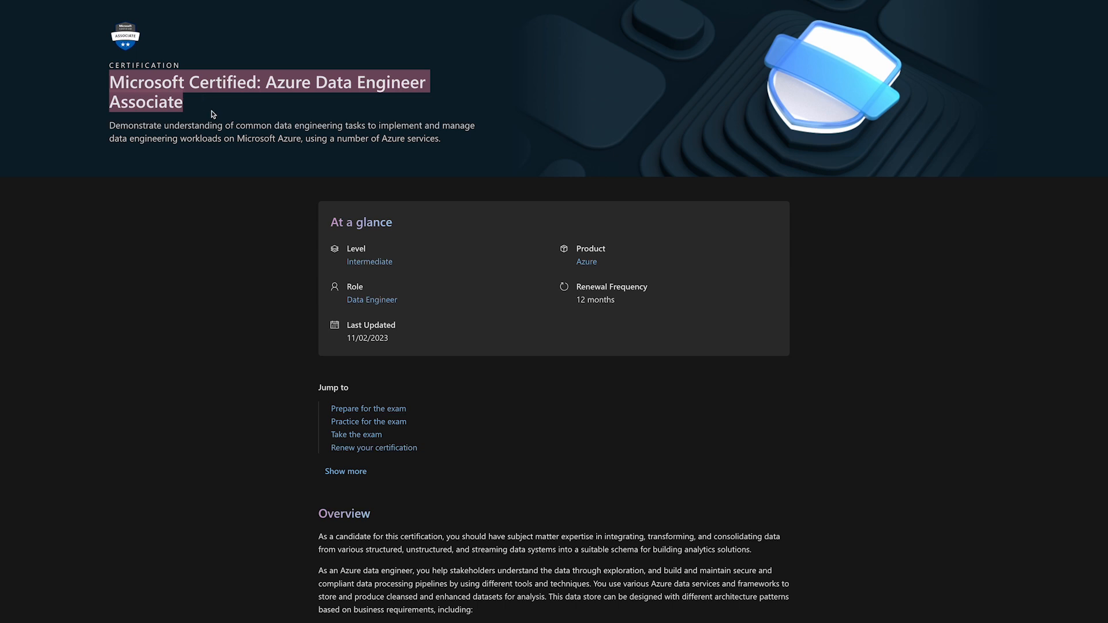
Scroll the Microsoft Learn Azure Data Engineer Associate page past Overview and Skills measured.
{"action": "scroll", "scroll_direction": "down", "scroll_amount": 3}
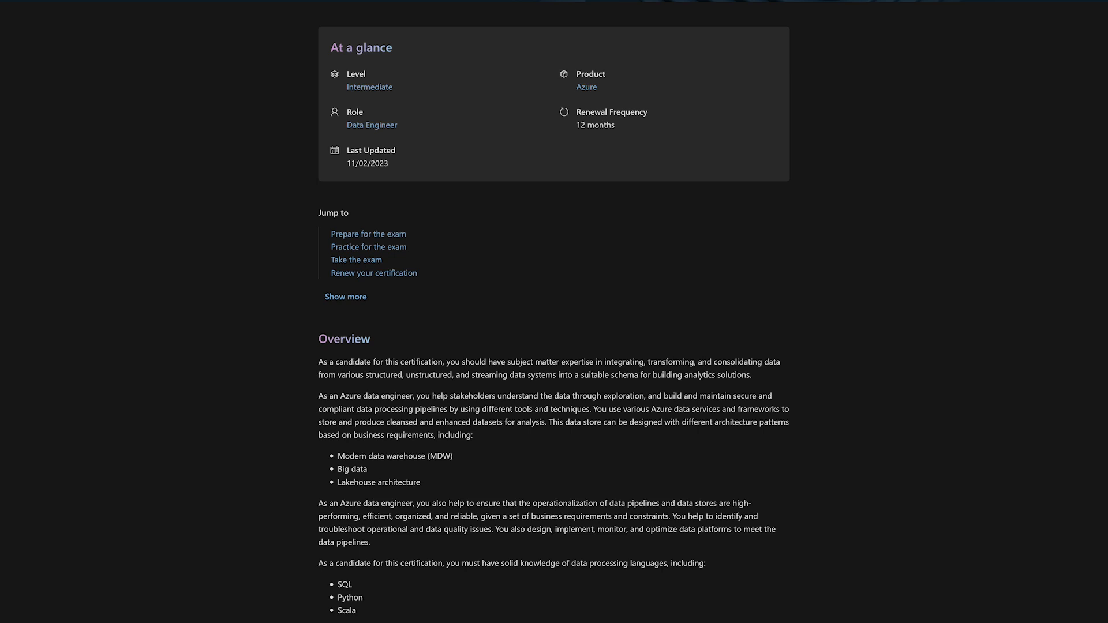
{"action": "scroll", "scroll_direction": "down", "scroll_amount": 3}
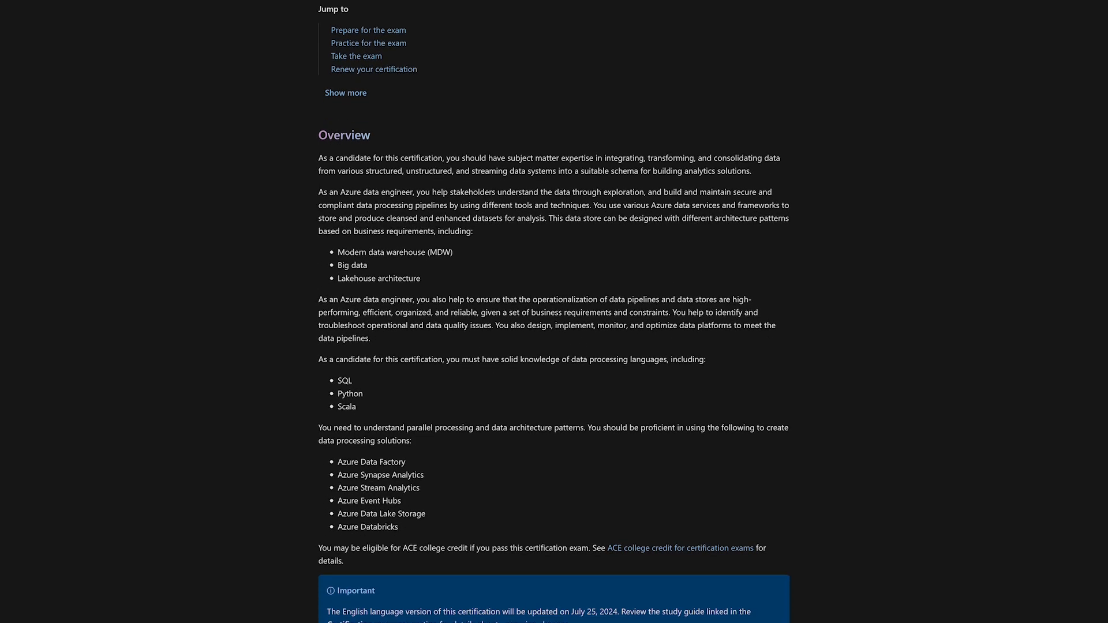
{"action": "scroll", "scroll_direction": "down", "scroll_amount": 3}
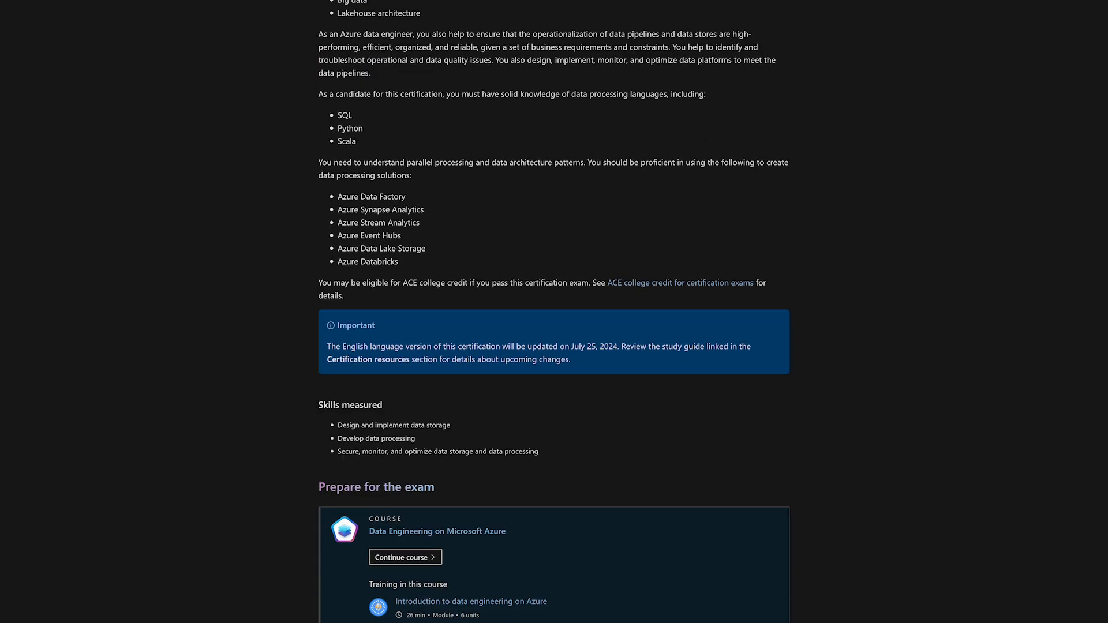
{"action": "scroll", "scroll_direction": "down", "scroll_amount": 3}
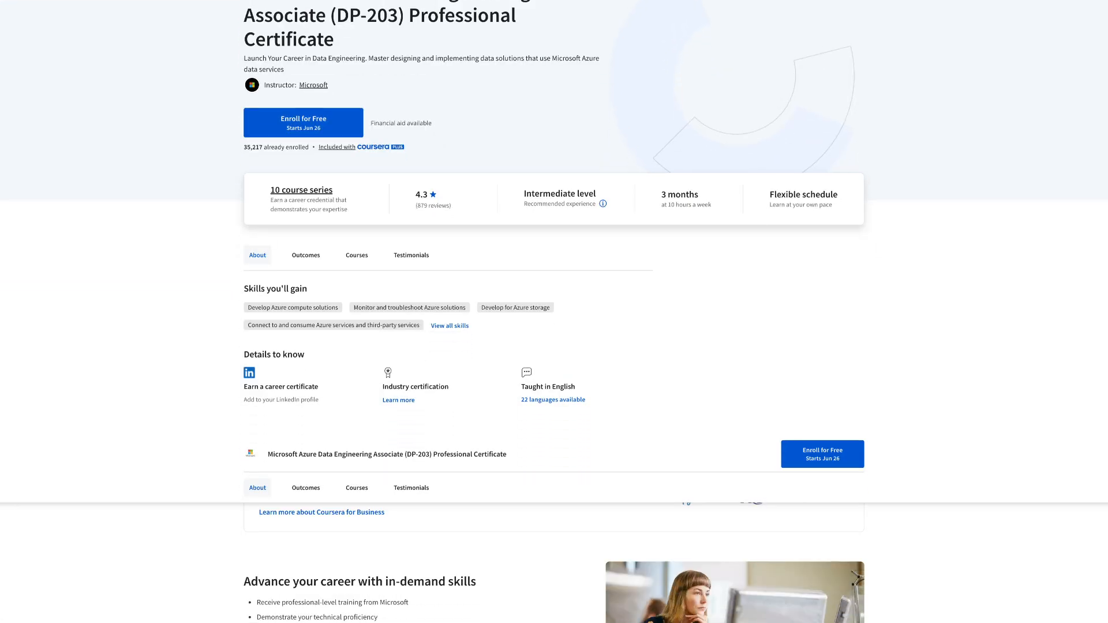
Scroll down the DP-203 certificate's course cards until 'Prepare for DP-203' is visible.
{"action": "scroll", "scroll_direction": "down", "scroll_amount": 3}
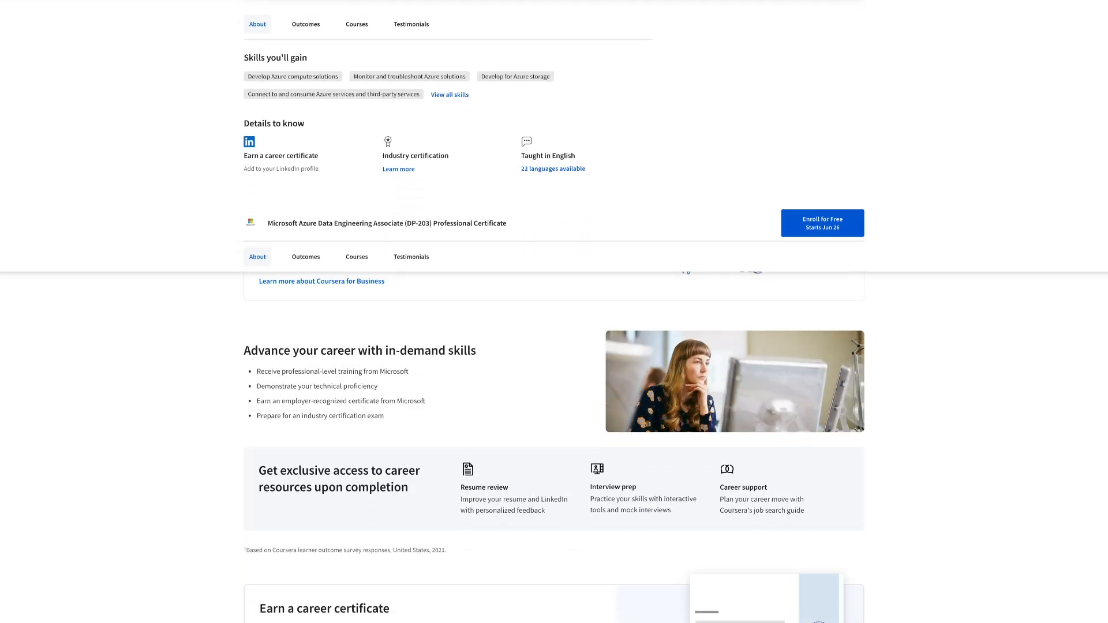
{"action": "scroll", "scroll_direction": "down", "scroll_amount": 3}
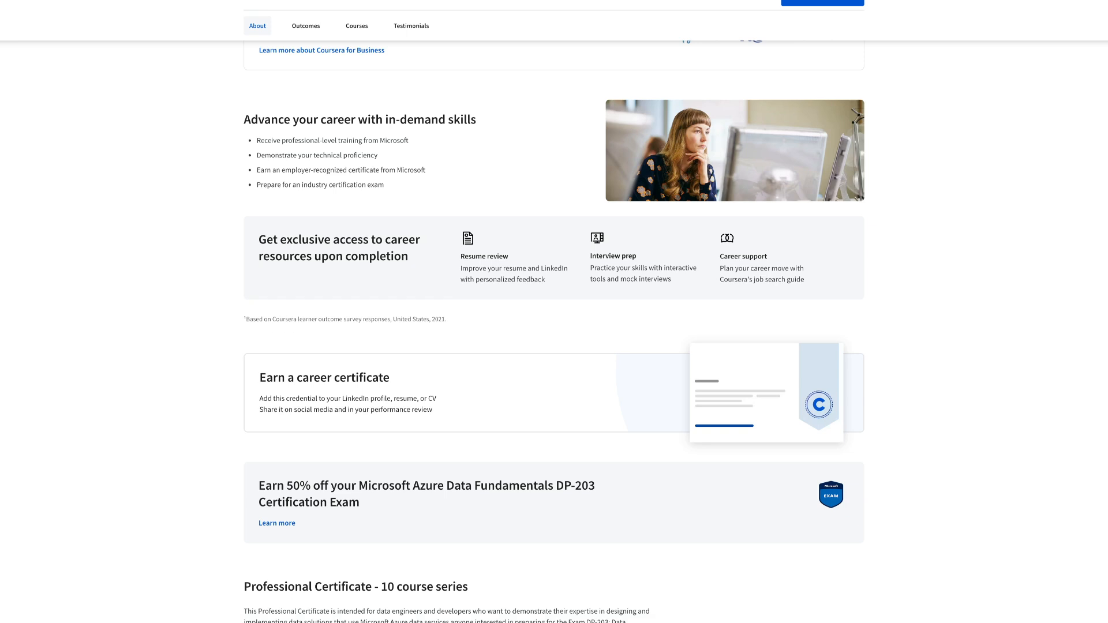
{"action": "scroll", "scroll_direction": "down", "scroll_amount": 3}
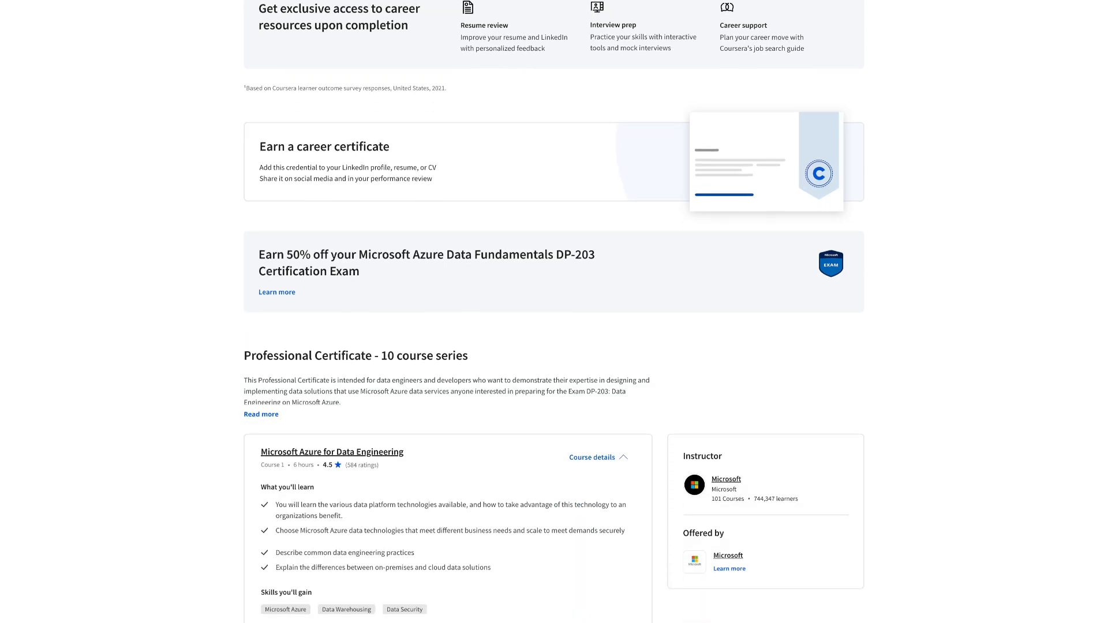
{"action": "scroll", "scroll_direction": "down", "scroll_amount": 3}
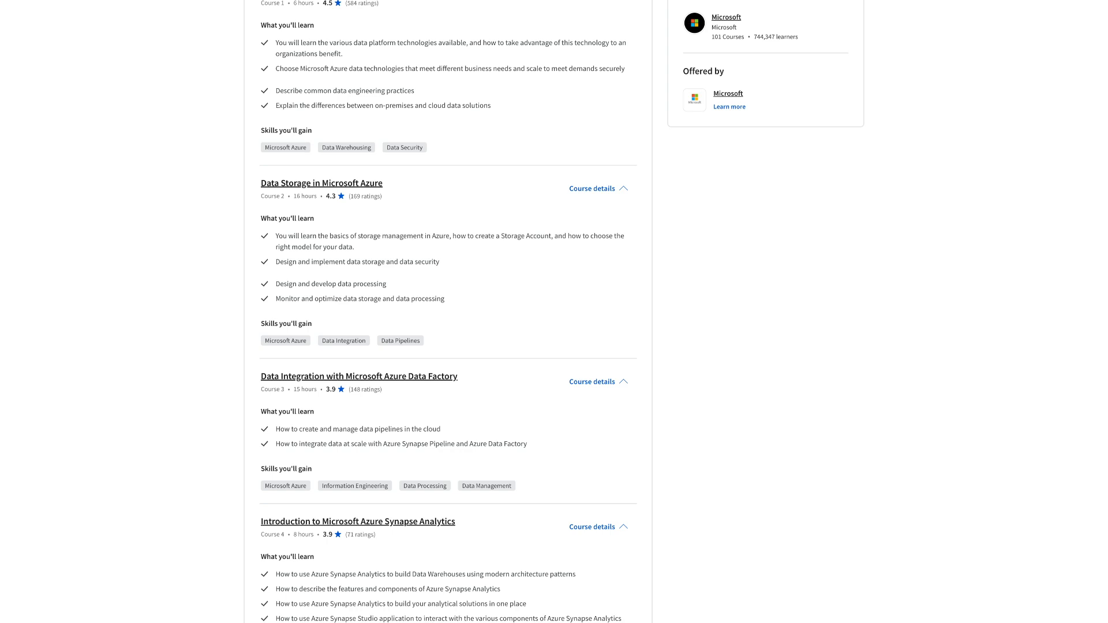
{"action": "scroll", "scroll_direction": "down", "scroll_amount": 3}
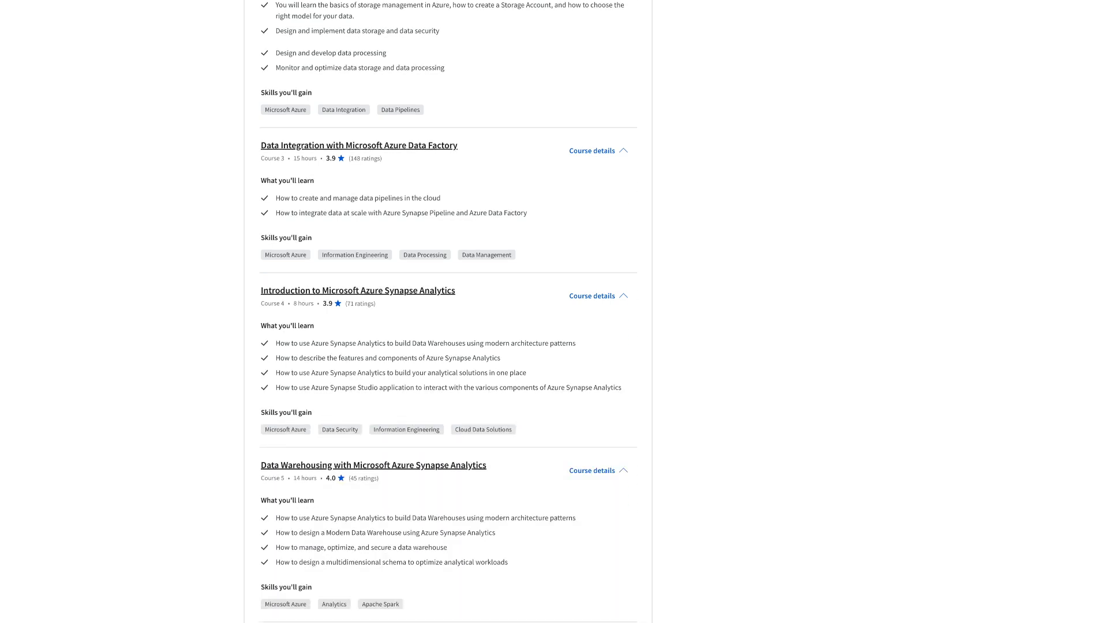
{"action": "scroll", "scroll_direction": "down", "scroll_amount": 3}
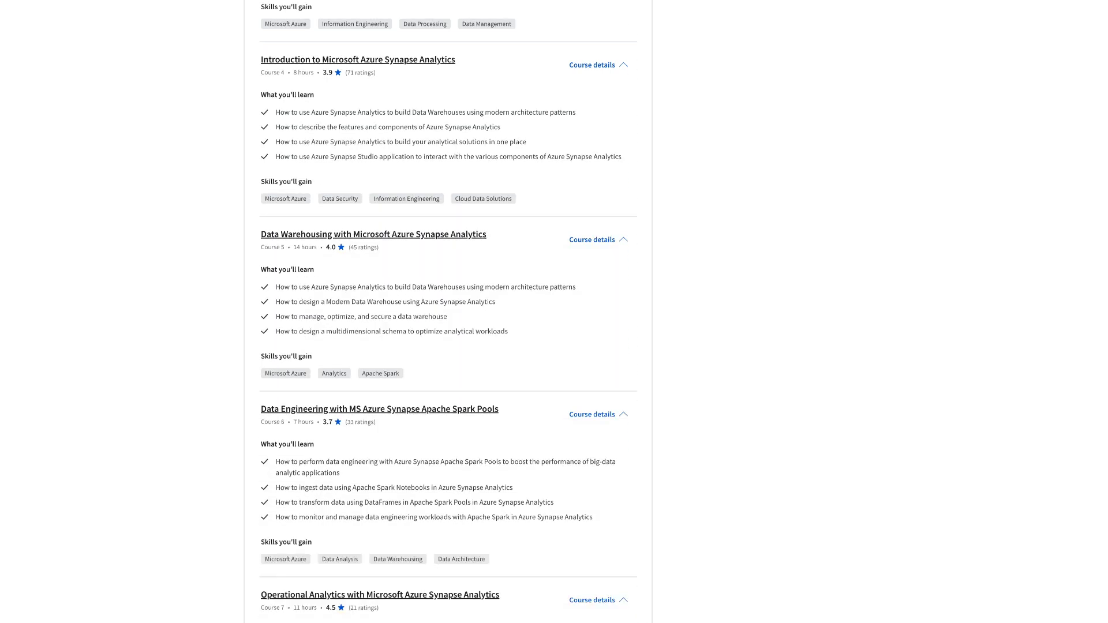
{"action": "scroll", "scroll_direction": "down", "scroll_amount": 3}
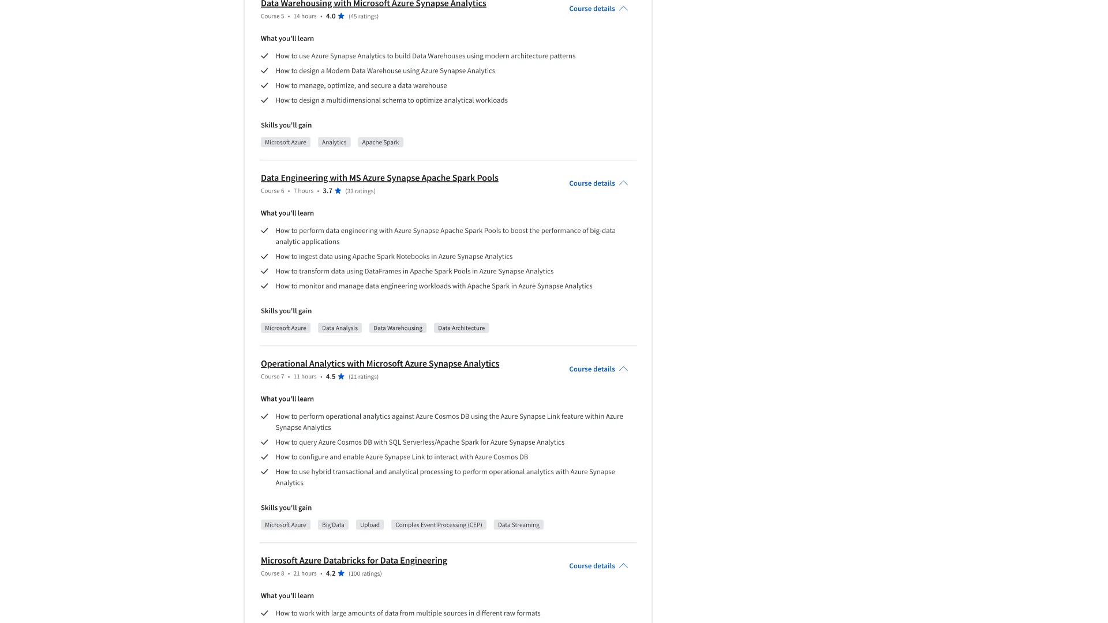
{"action": "scroll", "scroll_direction": "down", "scroll_amount": 3}
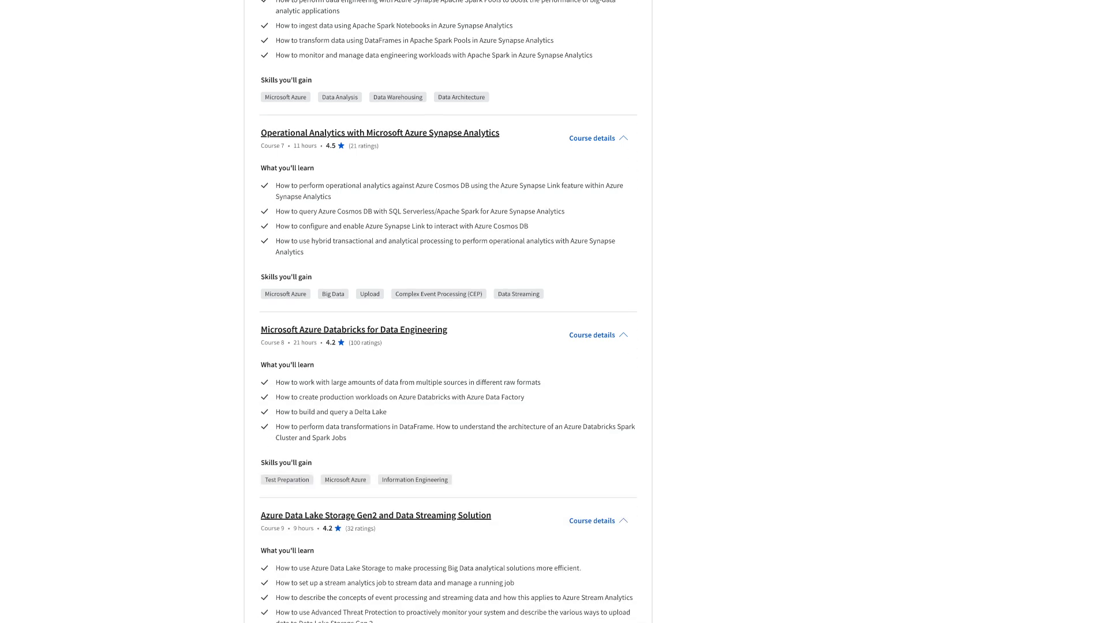
{"action": "scroll", "scroll_direction": "down", "scroll_amount": 3}
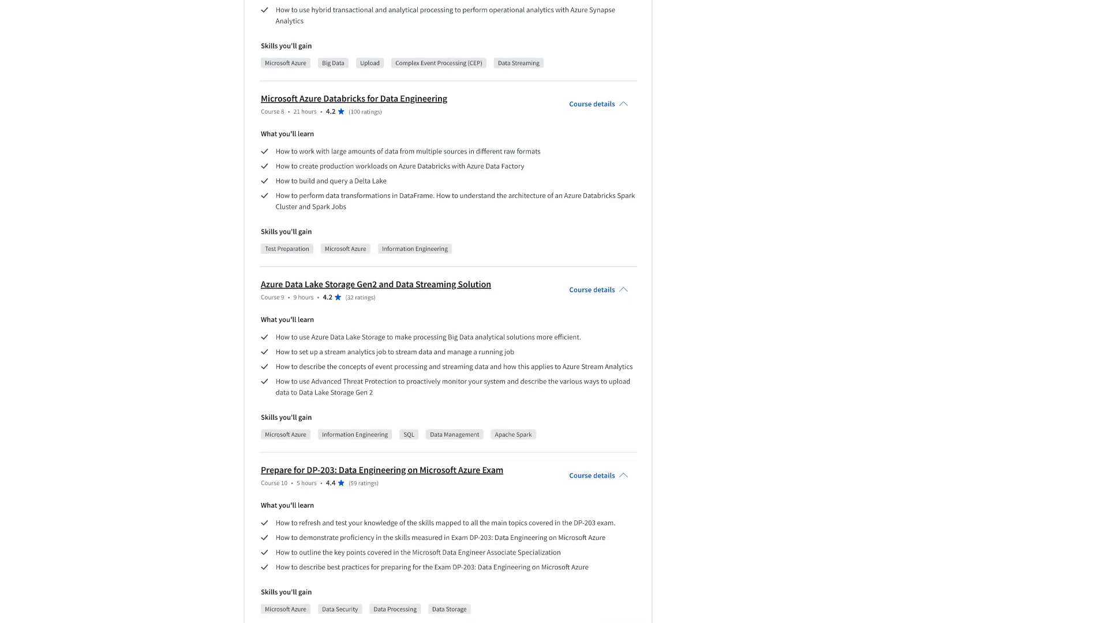
{"action": "scroll", "scroll_direction": "down", "scroll_amount": 3}
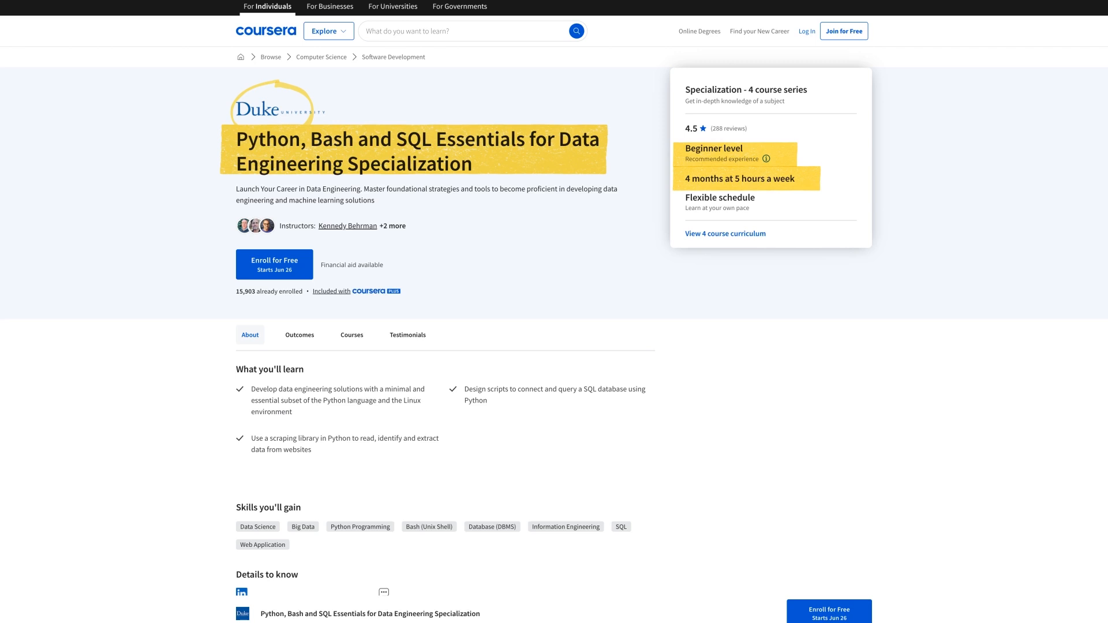
View the Duke specialization's recommended experience: beginner Linux skills, no Python needed.
{"action": "left_click", "coordinate": [766, 158]}
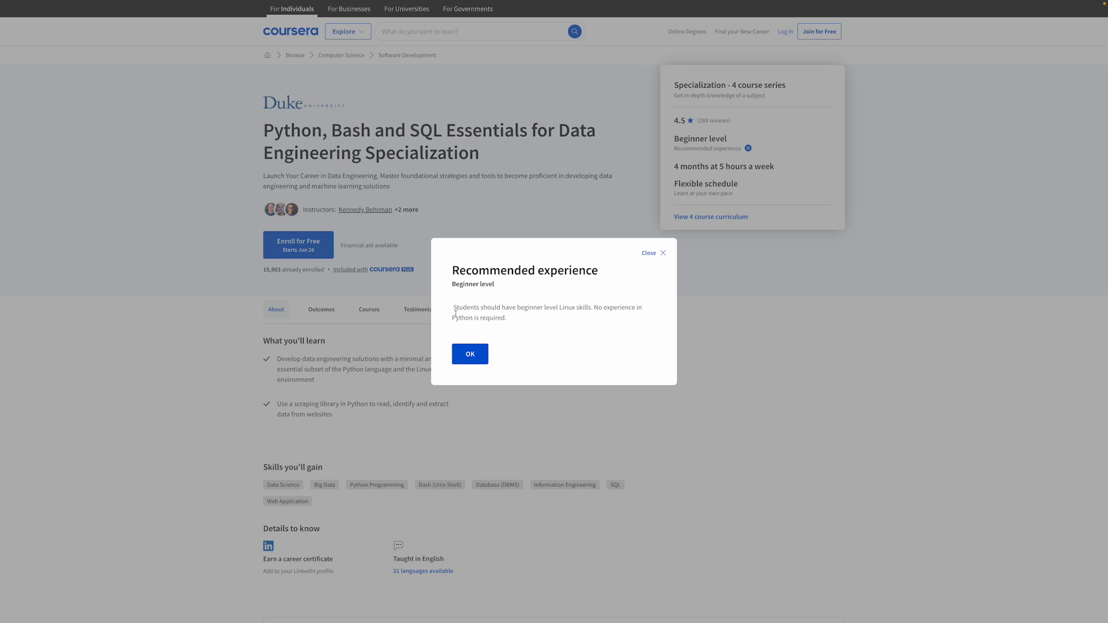
{"action": "left_click_drag", "start_coordinate": [452, 307], "coordinate": [506, 317]}
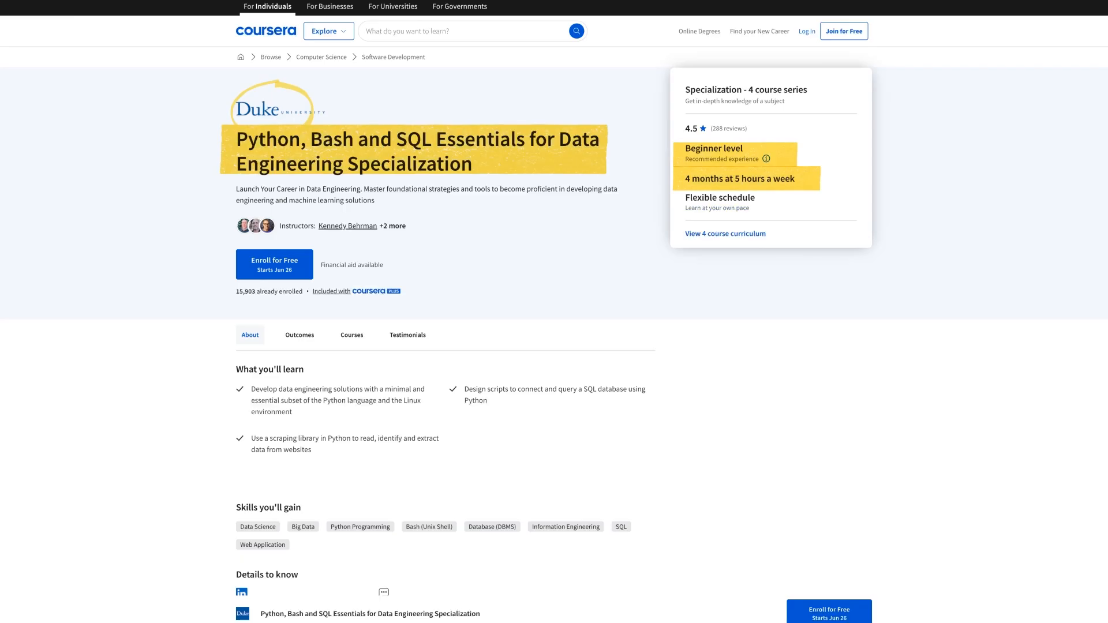
Scroll through the Duke specialization's four course cards, through Web Applications and Command-Line Tools.
{"action": "scroll", "scroll_direction": "down", "scroll_amount": 3}
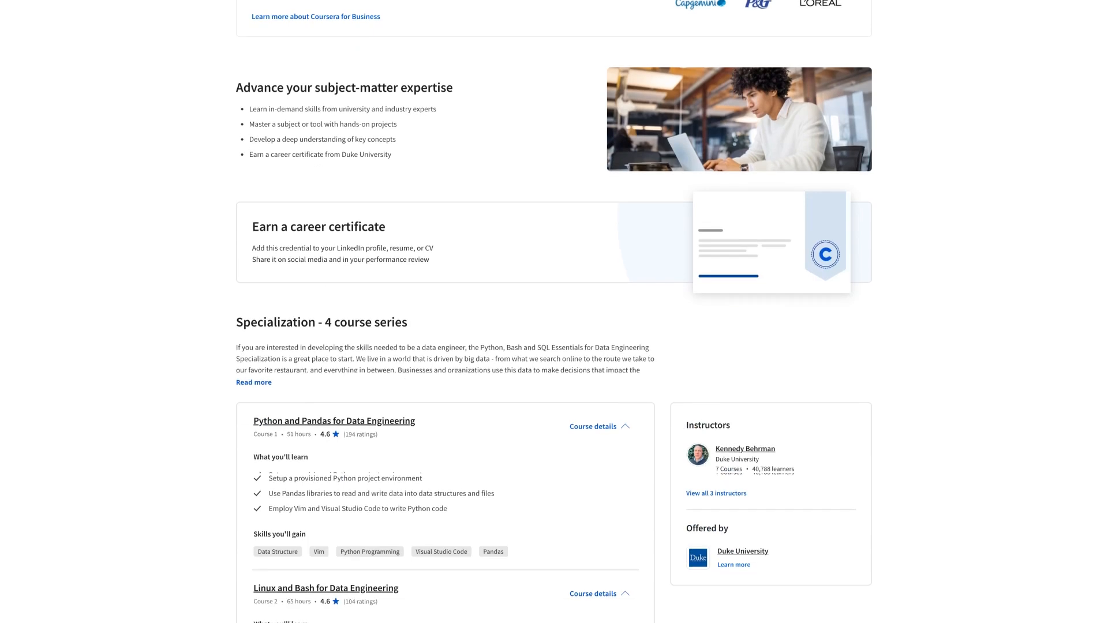
{"action": "scroll", "scroll_direction": "down", "scroll_amount": 3}
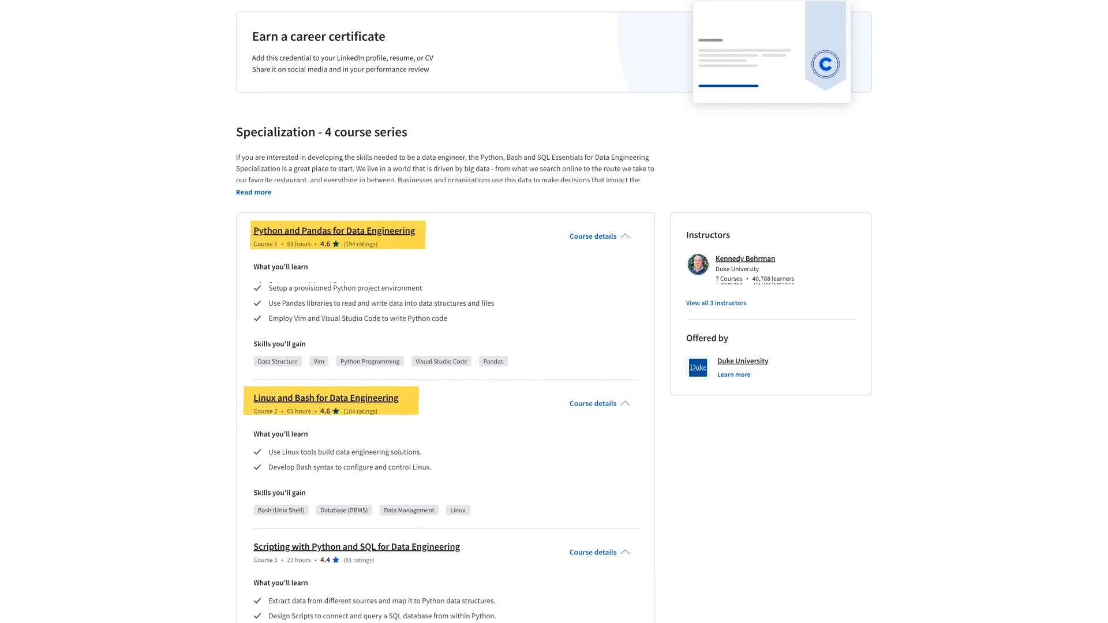
{"action": "scroll", "scroll_direction": "down", "scroll_amount": 3}
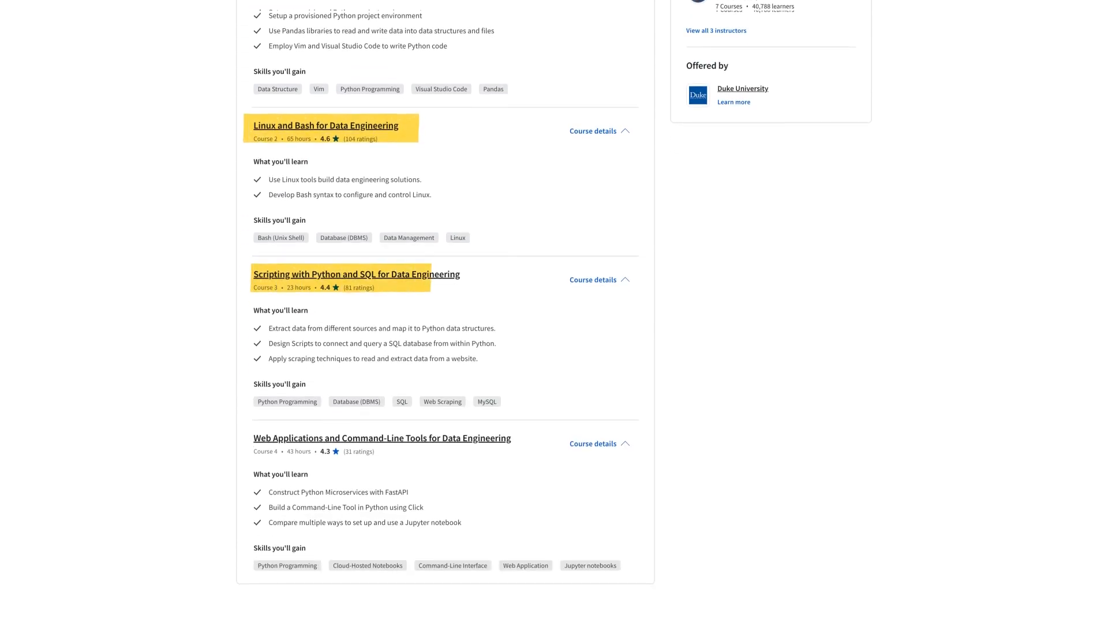
{"action": "scroll", "scroll_direction": "down", "scroll_amount": 3}
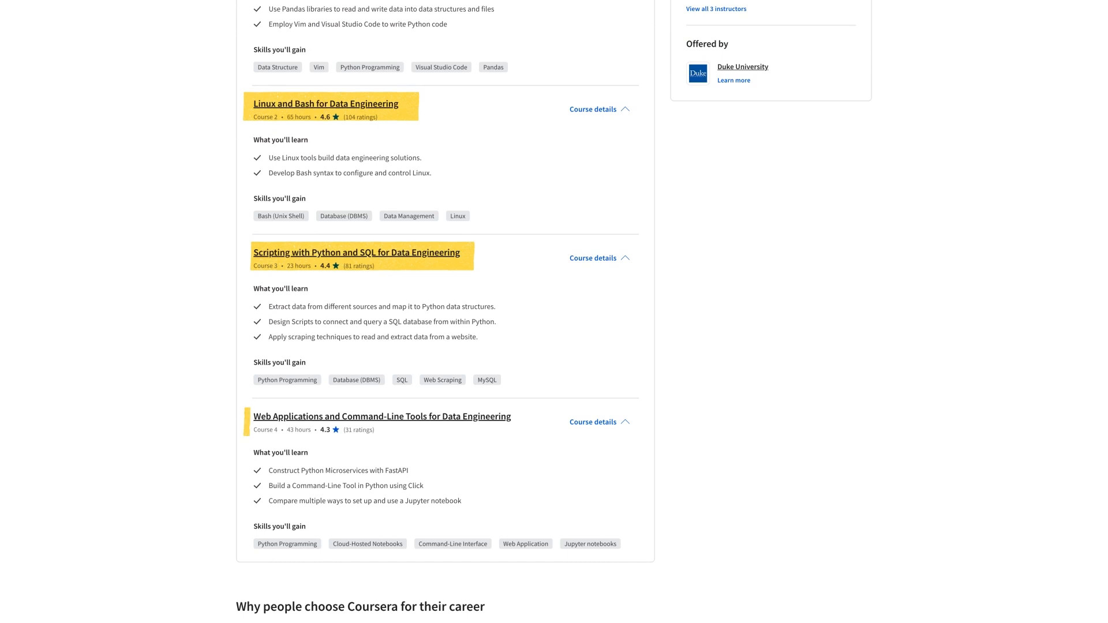